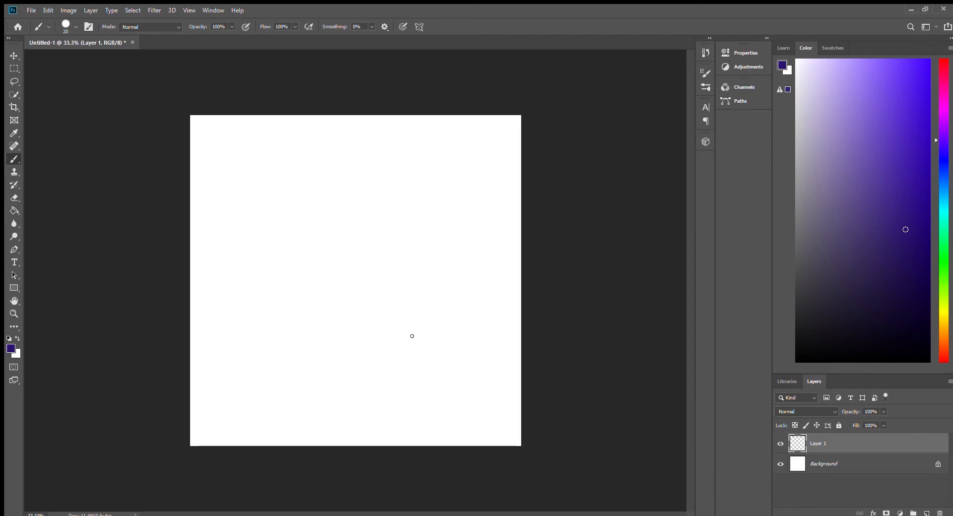
- Enter the text 'ANATOMY'
type("ANATOMY")
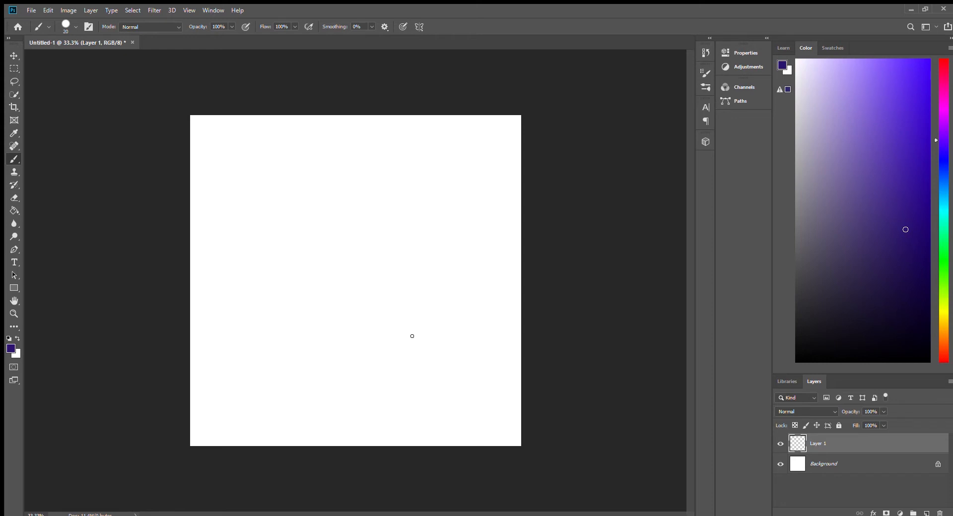
mouse_move(390, 261)
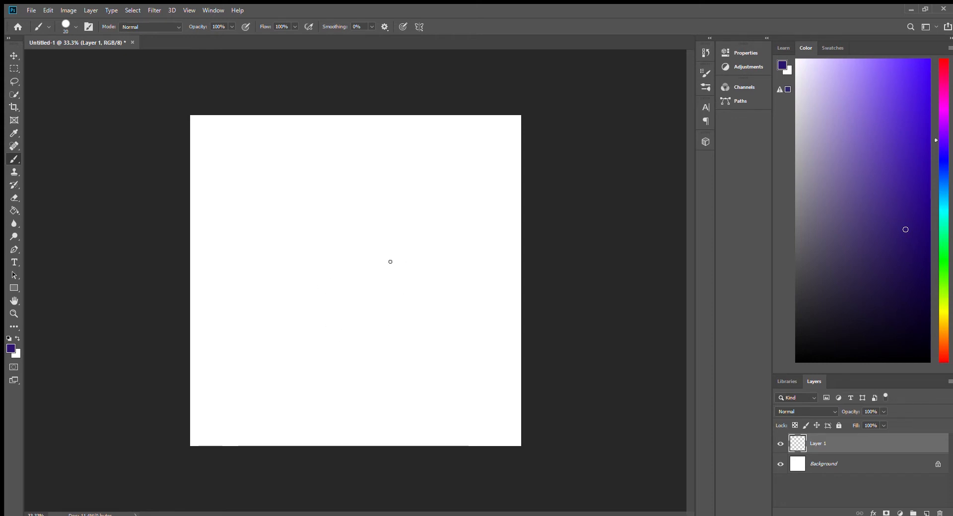
mouse_move(320, 345)
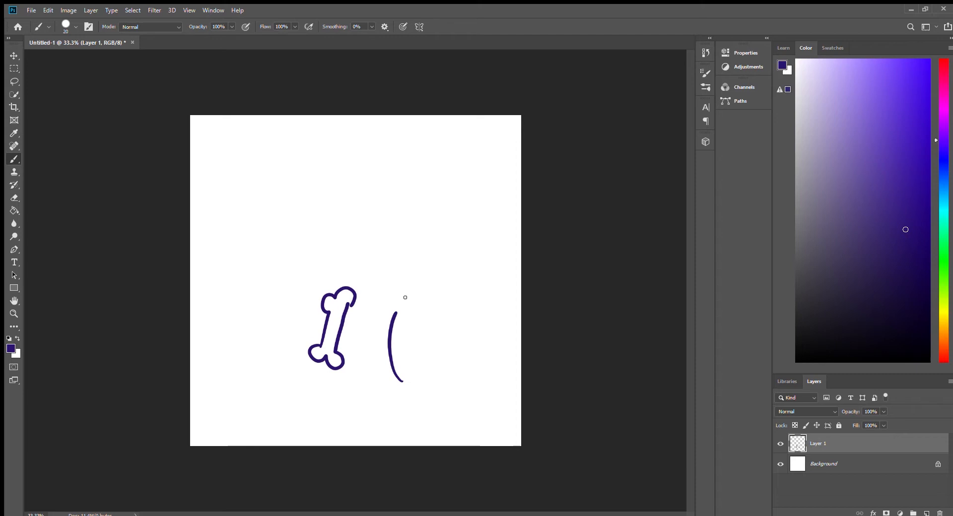
- Paint a bundle of muscle lines and a head-and-neck oval, then clear them and switch to black
left_click_drag(406, 297, 417, 363)
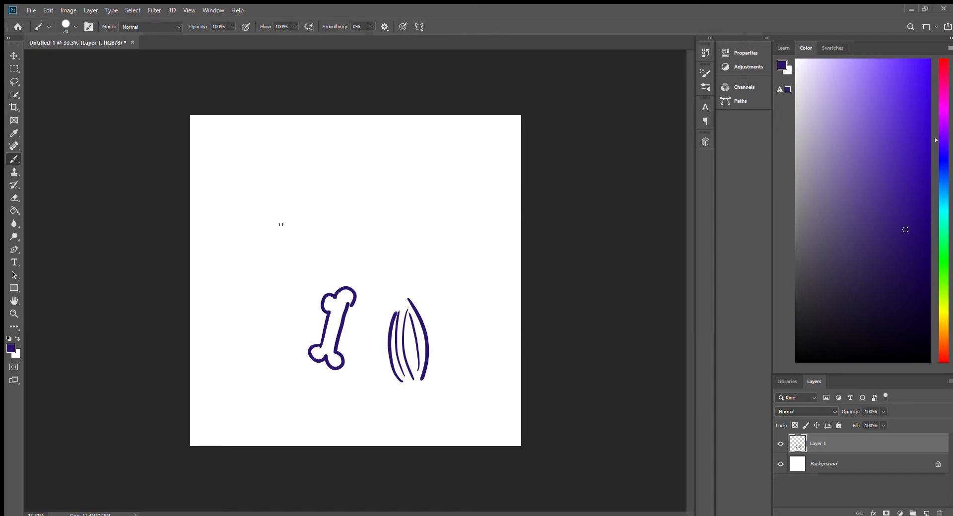
left_click_drag(294, 214, 294, 243)
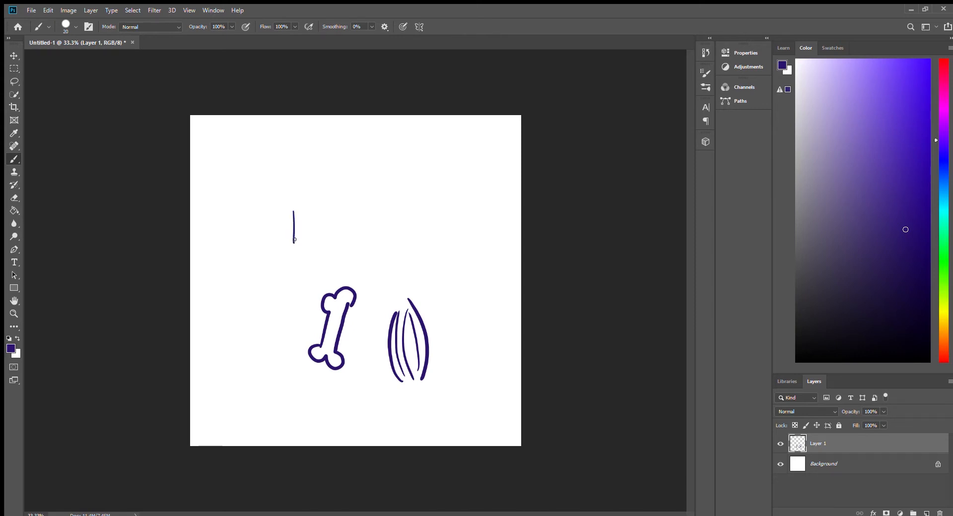
left_click_drag(295, 240, 336, 179)
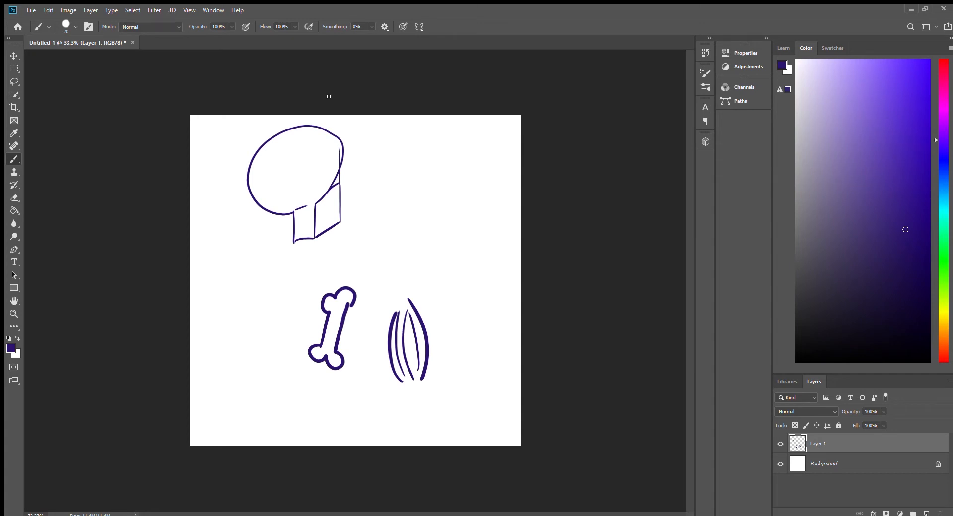
mouse_move(13, 198)
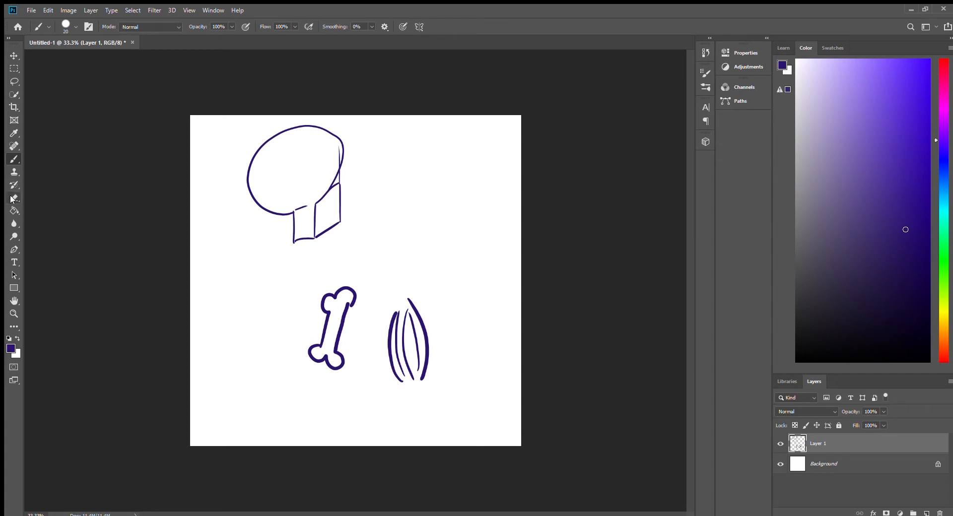
left_click(13, 197)
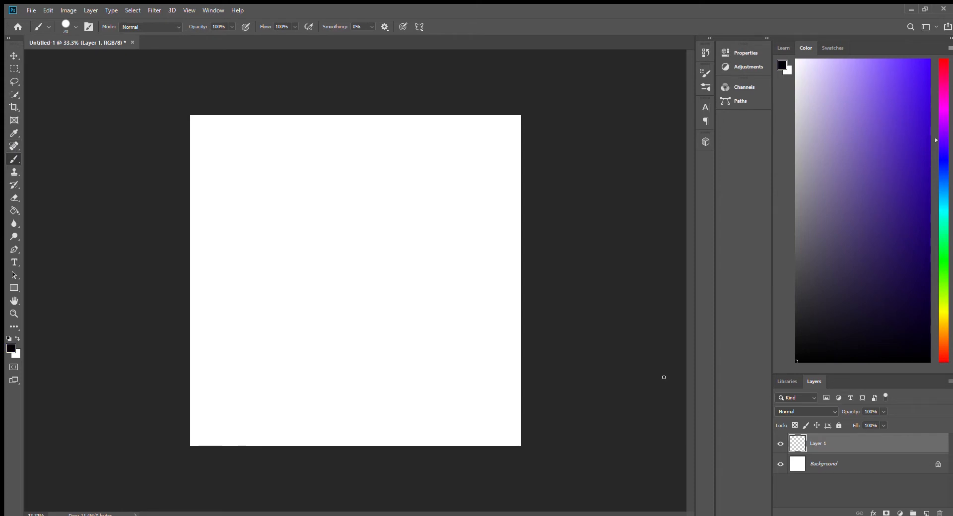
mouse_move(398, 311)
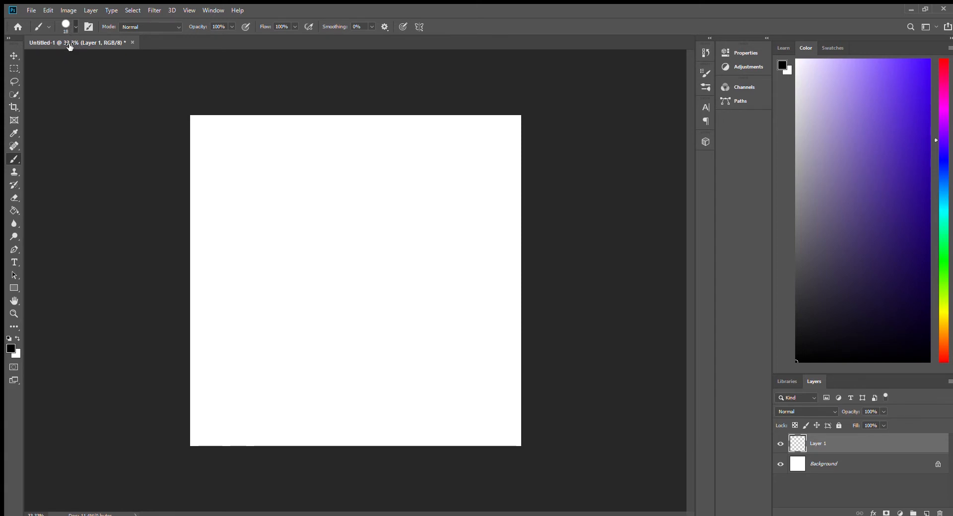
mouse_move(704, 265)
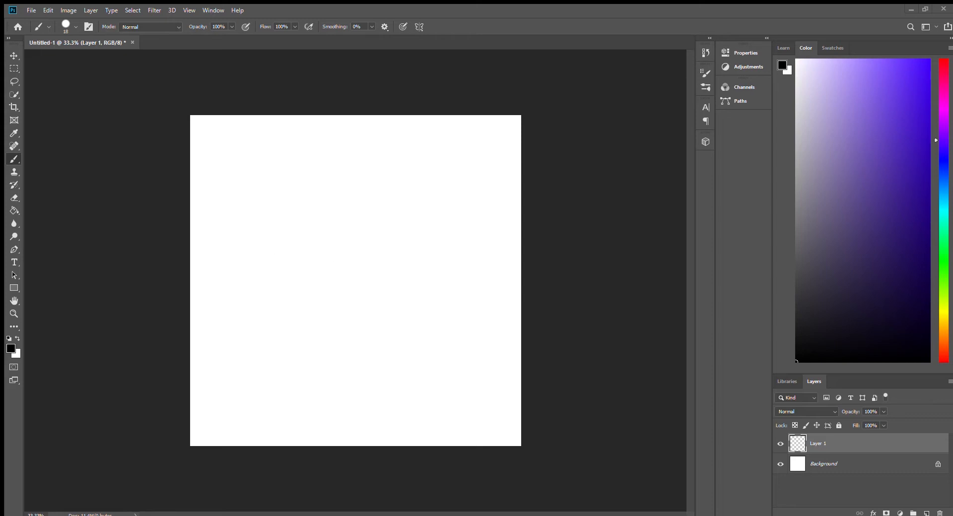
mouse_move(400, 273)
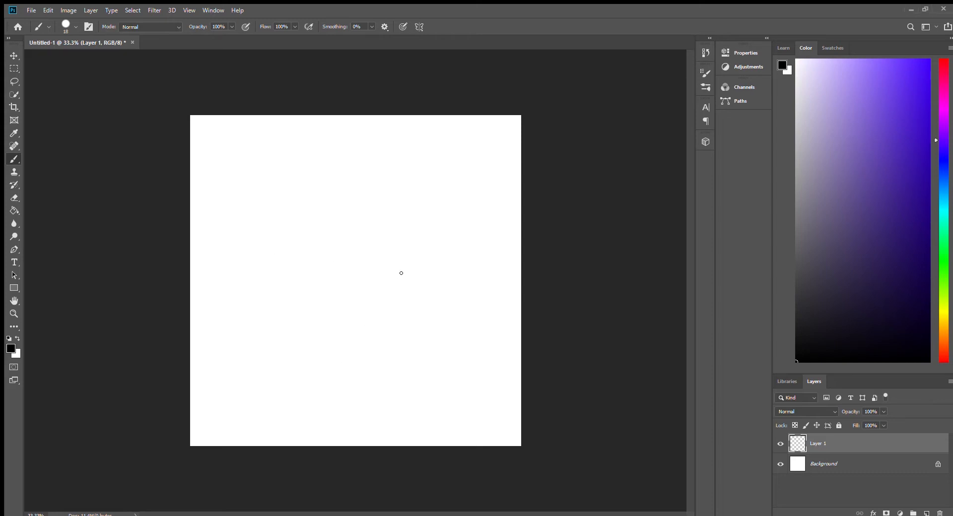
mouse_move(325, 204)
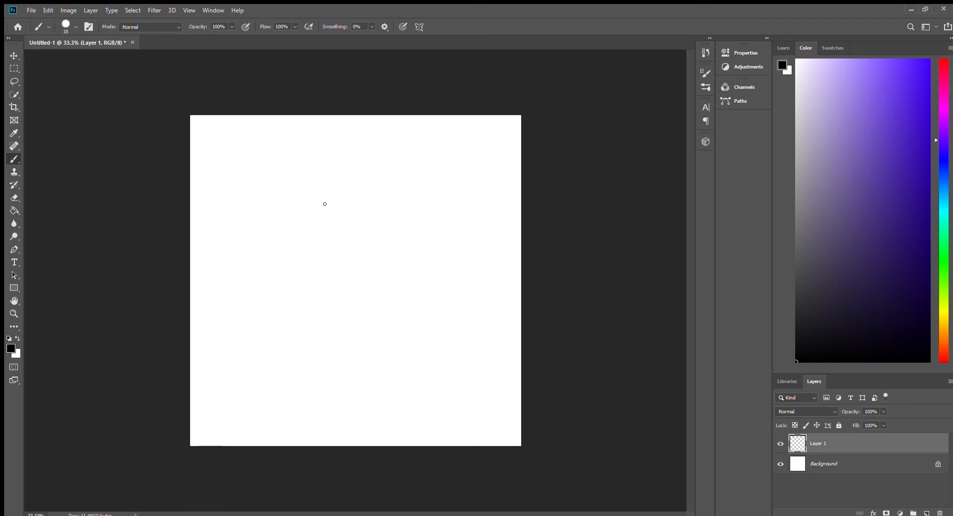
left_click_drag(278, 292, 327, 208)
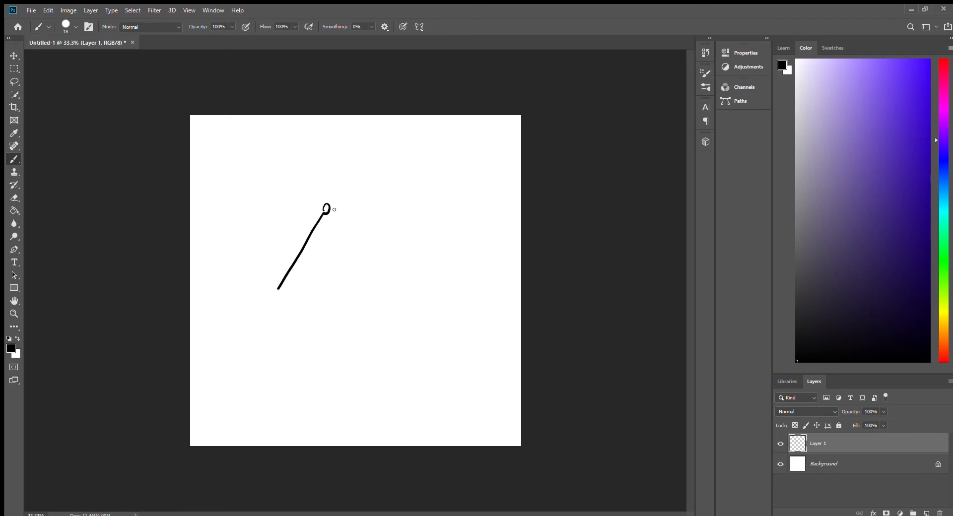
left_click_drag(326, 210, 443, 316)
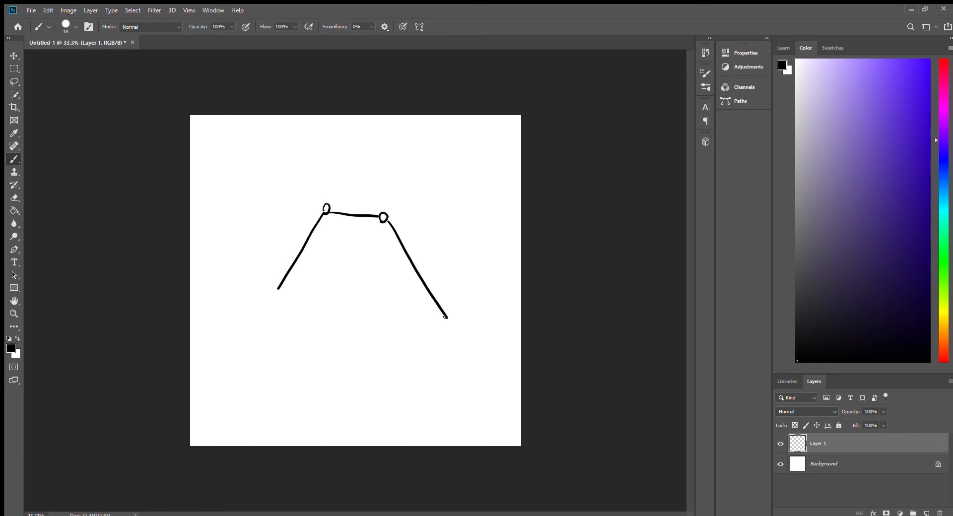
left_click_drag(349, 216, 348, 325)
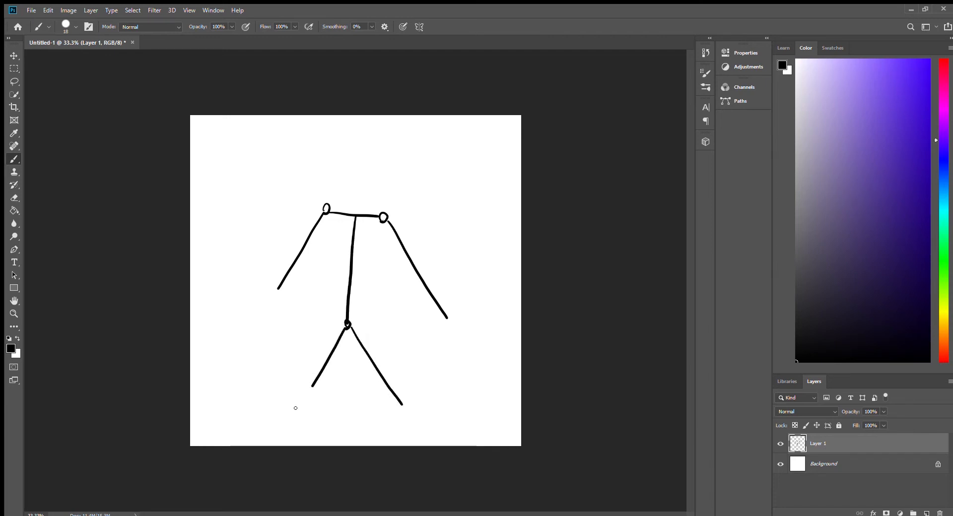
left_click(307, 394)
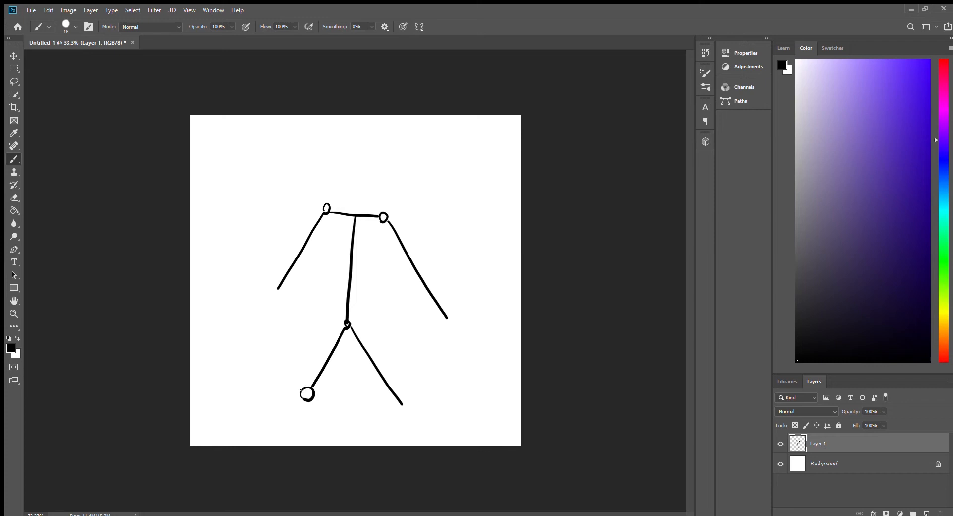
left_click_drag(347, 323, 307, 394)
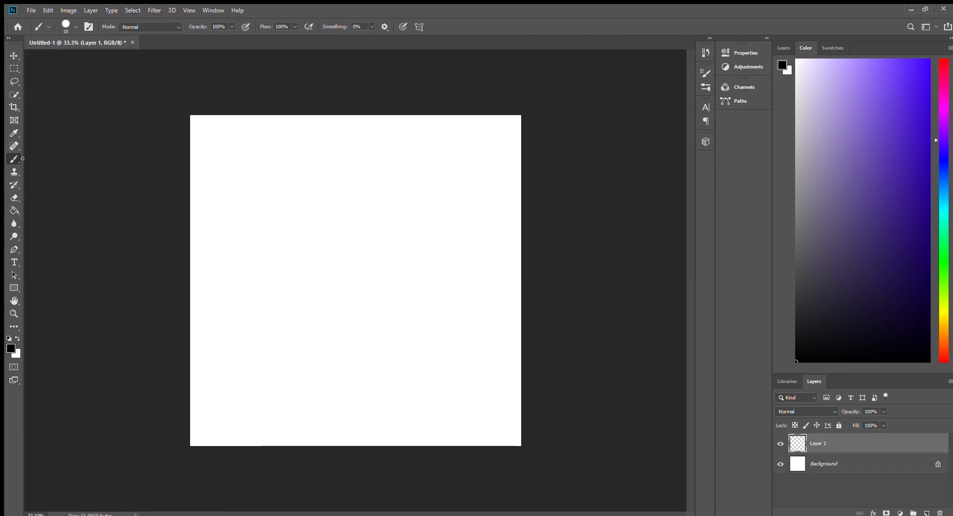
mouse_move(337, 229)
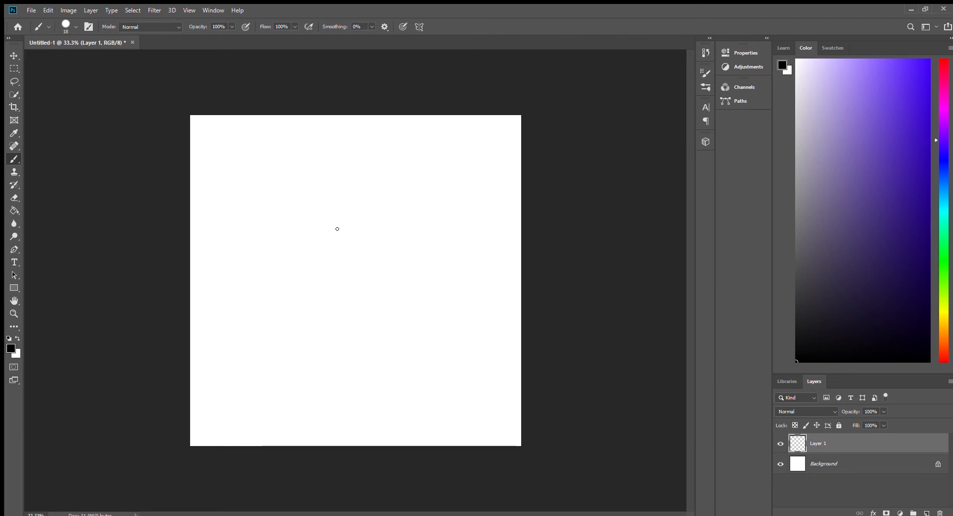
- Brush a tall, thickened vertical line, undoing a stray mark beside its bottom
left_click_drag(338, 201, 333, 318)
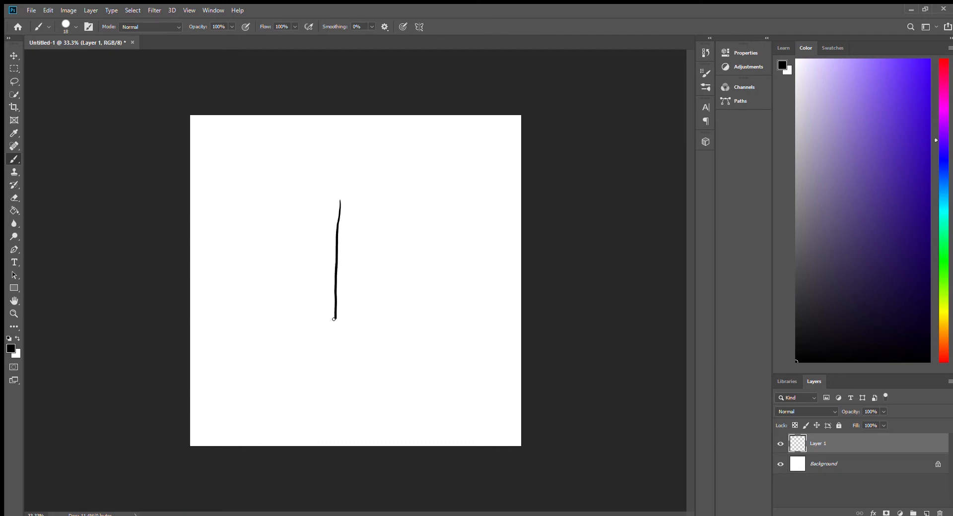
left_click_drag(333, 319, 337, 354)
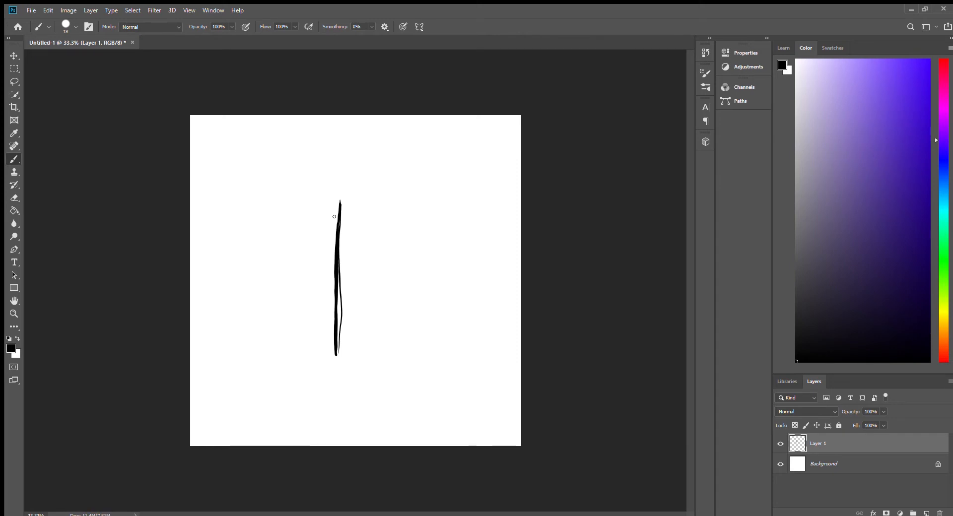
mouse_move(353, 294)
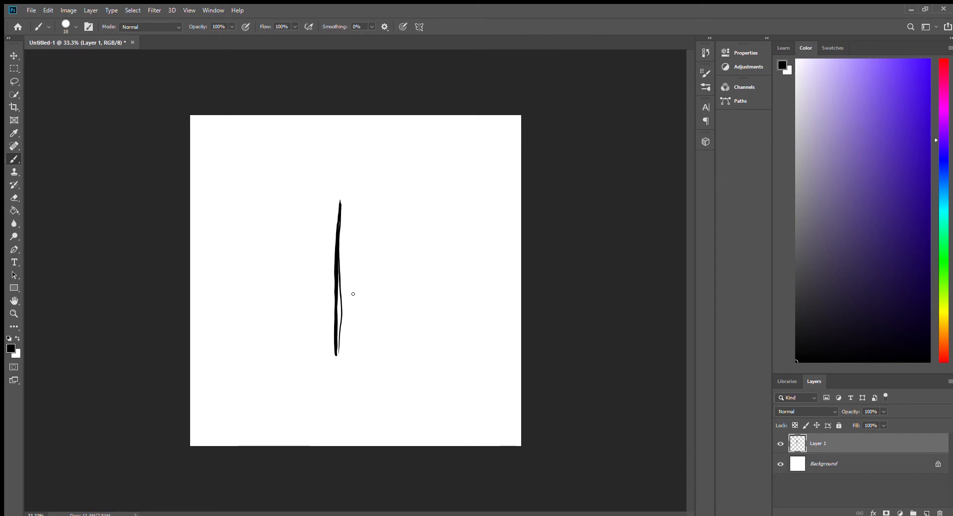
mouse_move(354, 330)
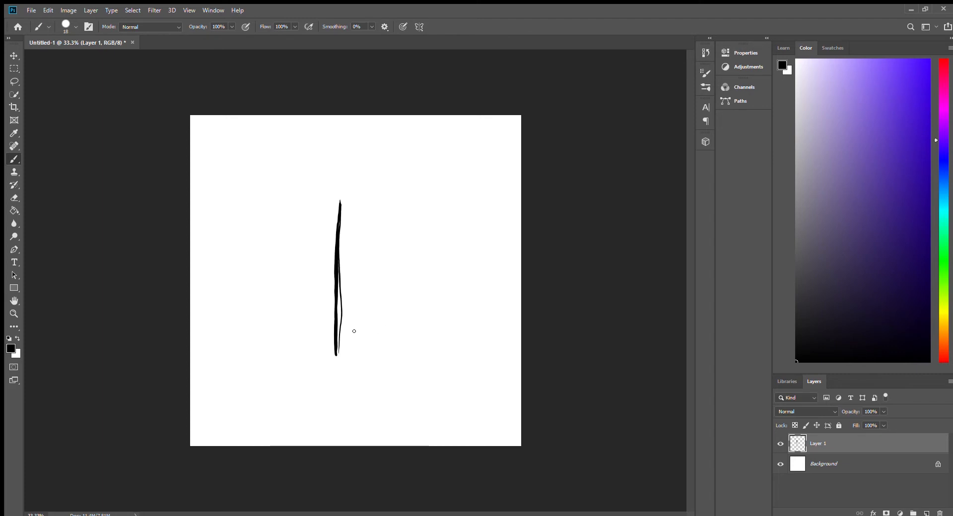
left_click_drag(354, 330, 382, 356)
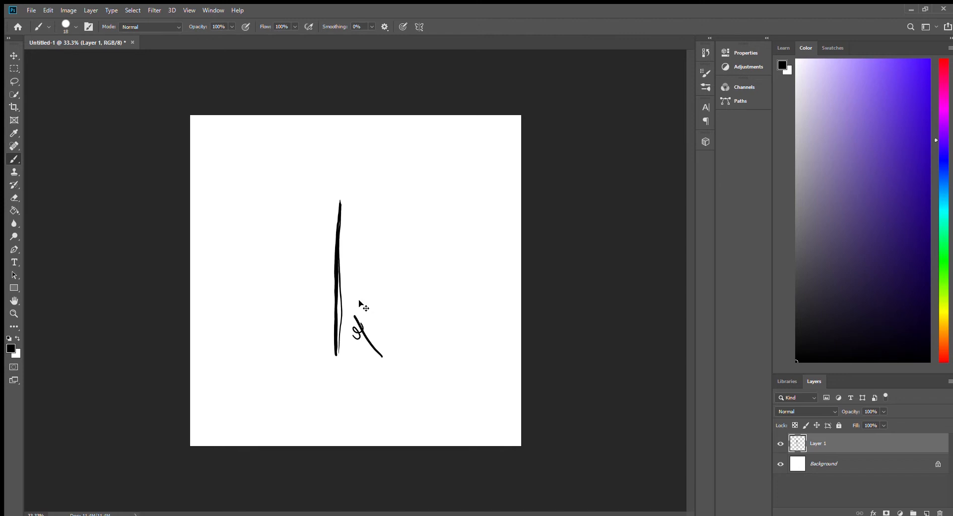
key("ctrl+z")
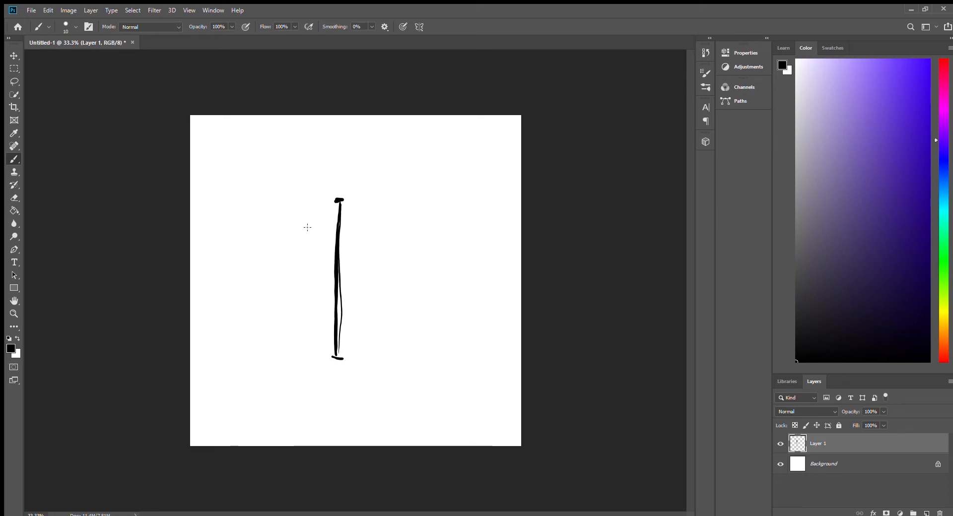
left_click(14, 55)
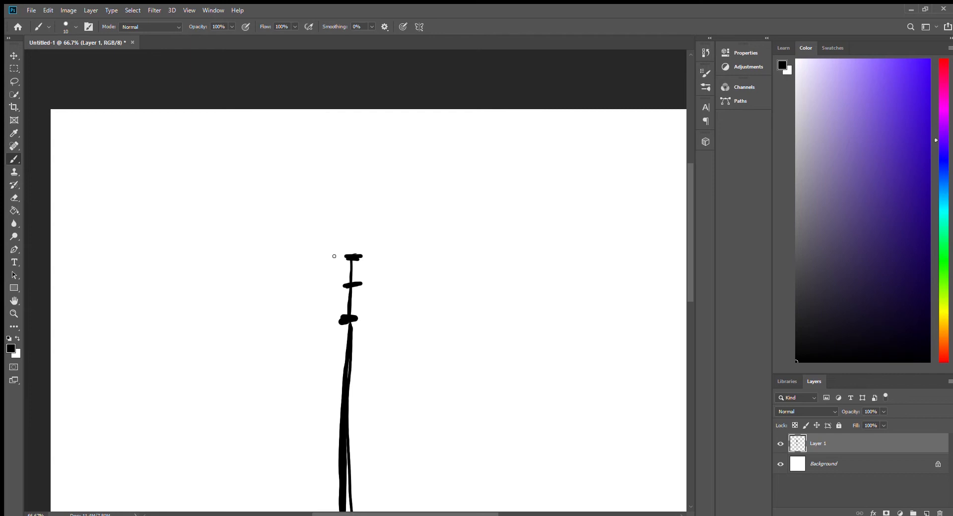
- Repaint the left and right slanted side lines, a top line and a foot mark
left_click_drag(334, 256, 333, 317)
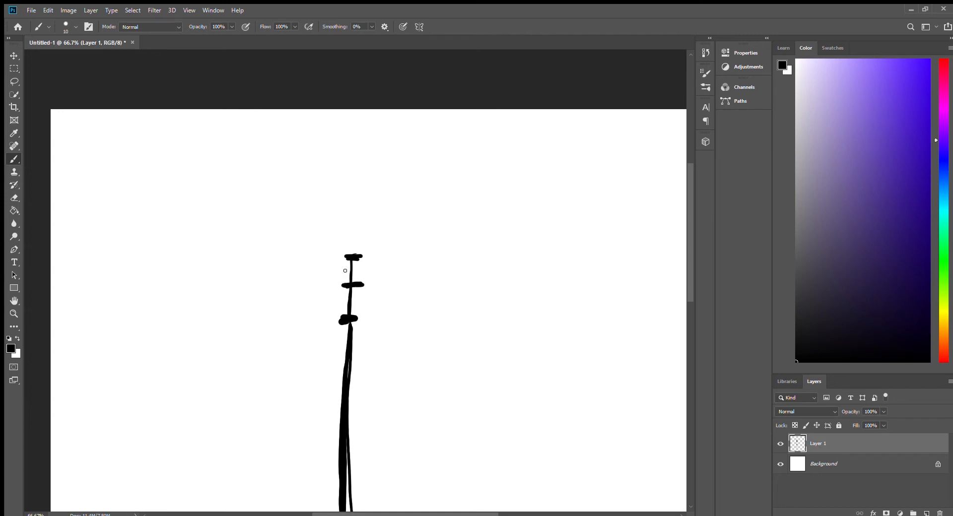
mouse_move(346, 236)
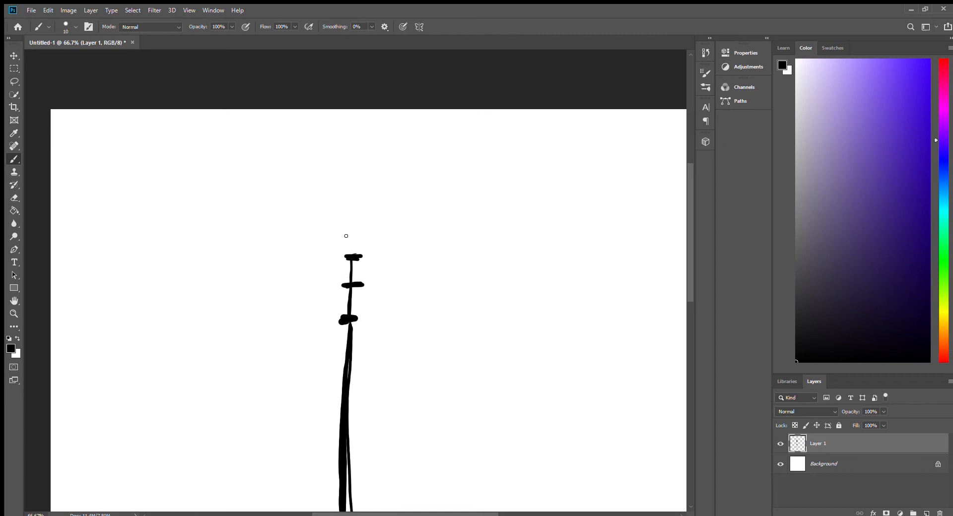
mouse_move(317, 291)
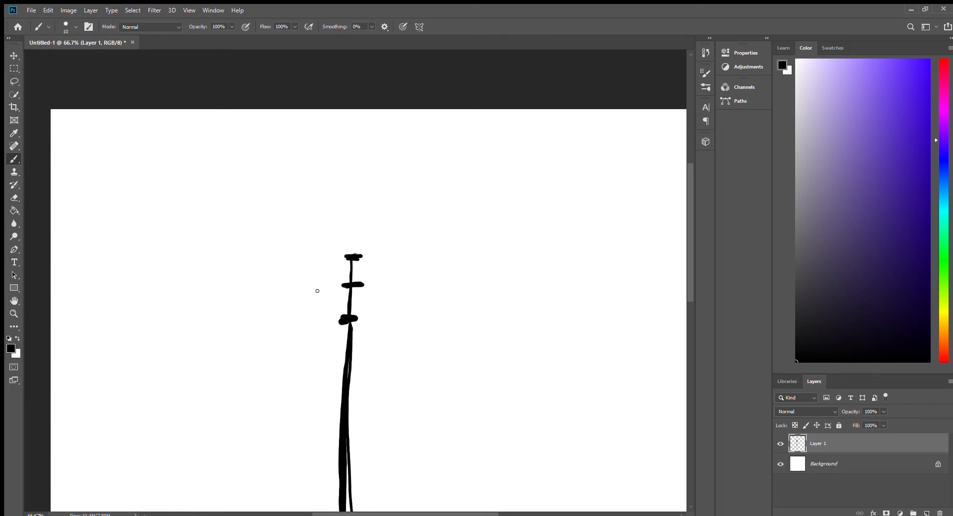
mouse_move(317, 257)
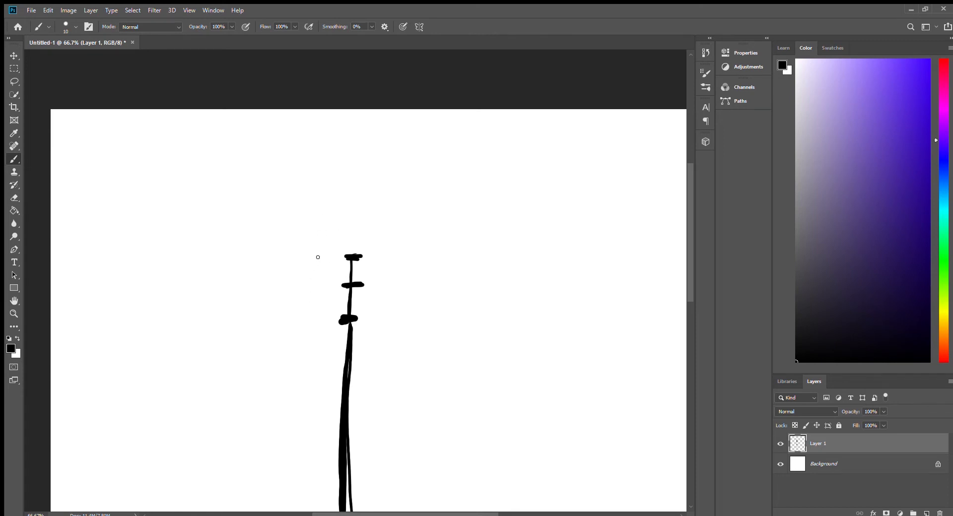
mouse_move(332, 270)
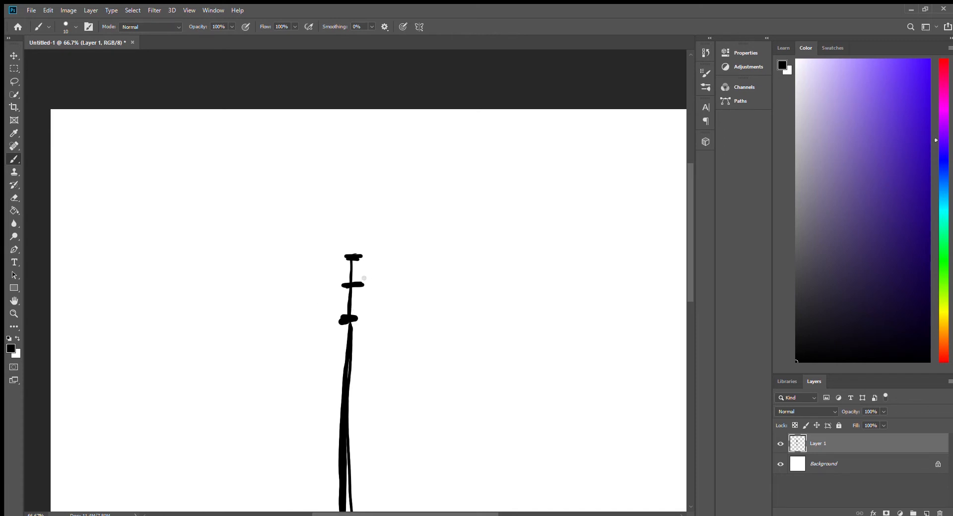
mouse_move(381, 254)
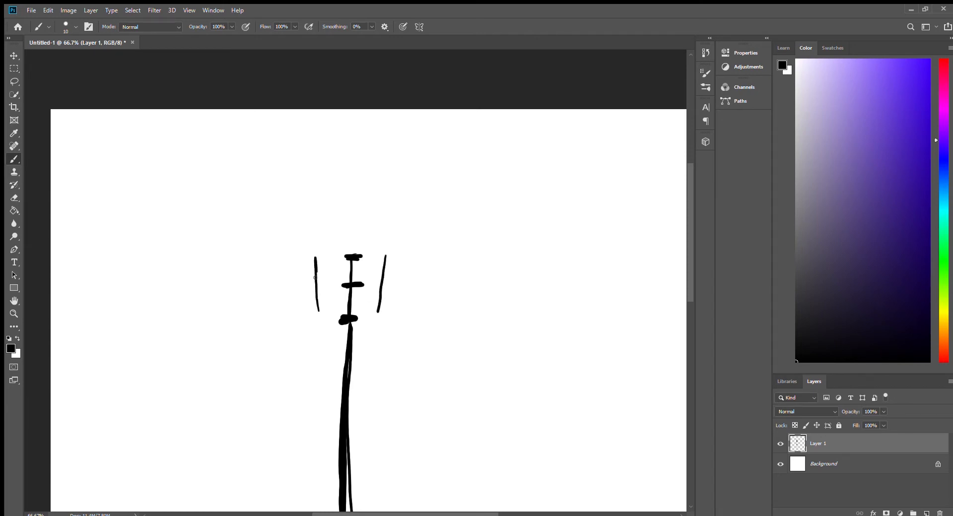
left_click_drag(314, 304, 386, 307)
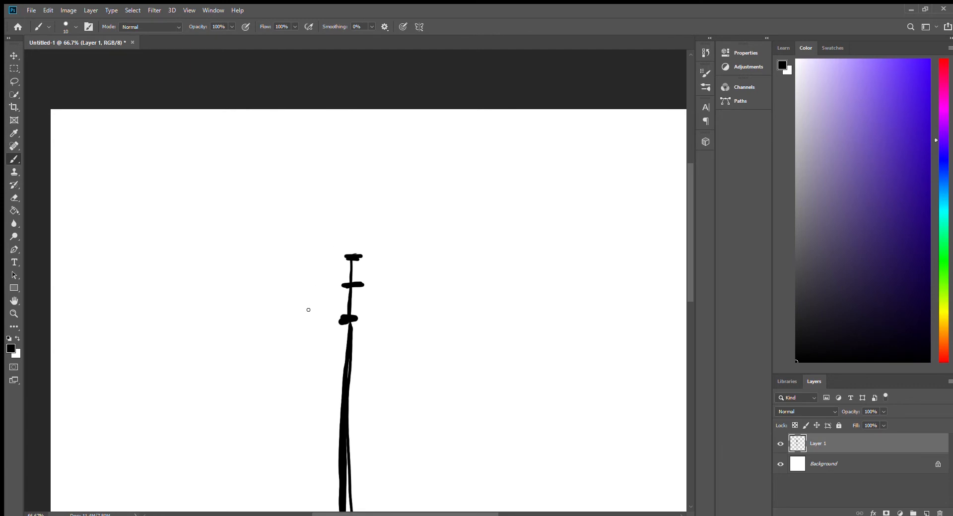
left_click_drag(316, 252, 311, 310)
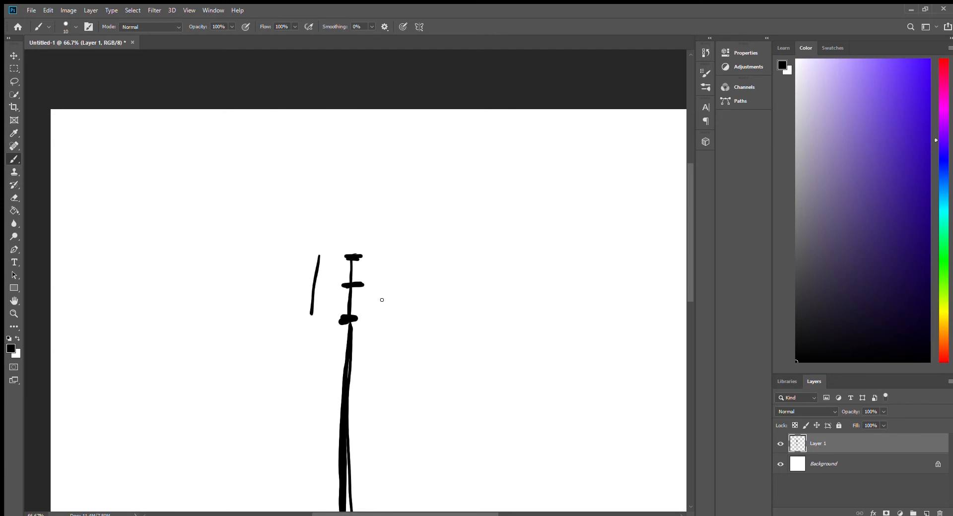
left_click_drag(376, 255, 387, 313)
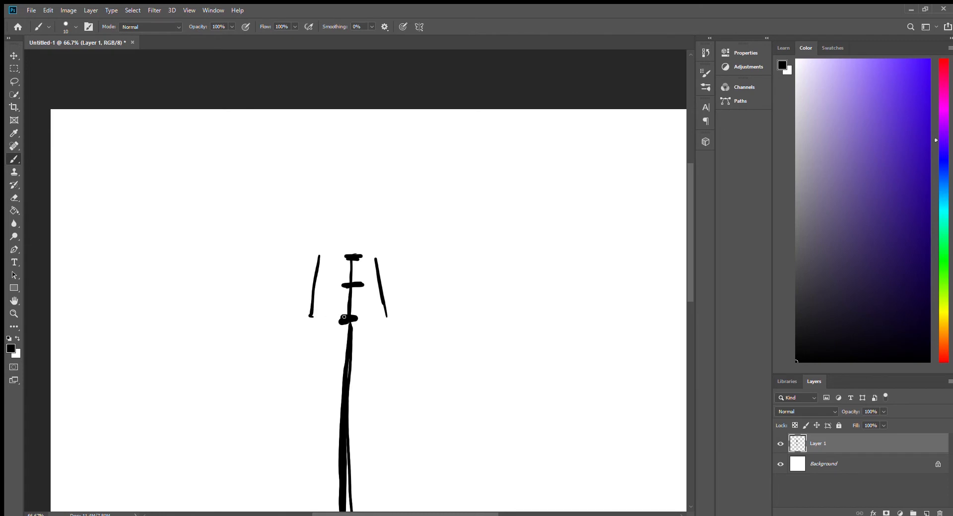
left_click_drag(309, 313, 392, 322)
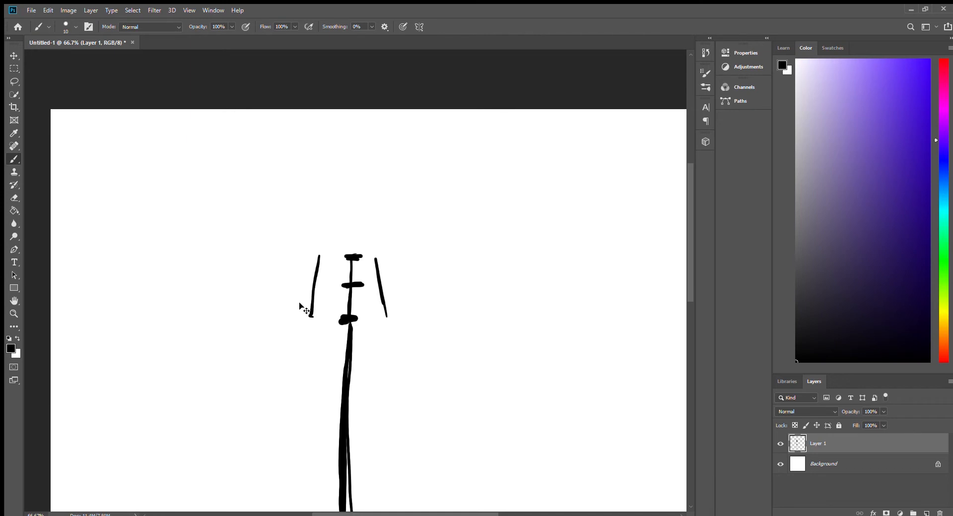
left_click_drag(327, 252, 368, 250)
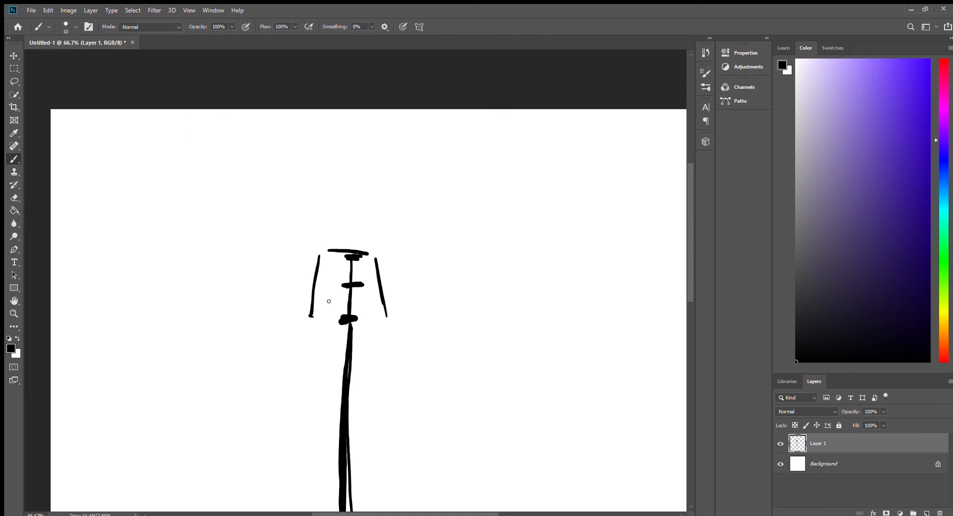
left_click_drag(316, 321, 379, 320)
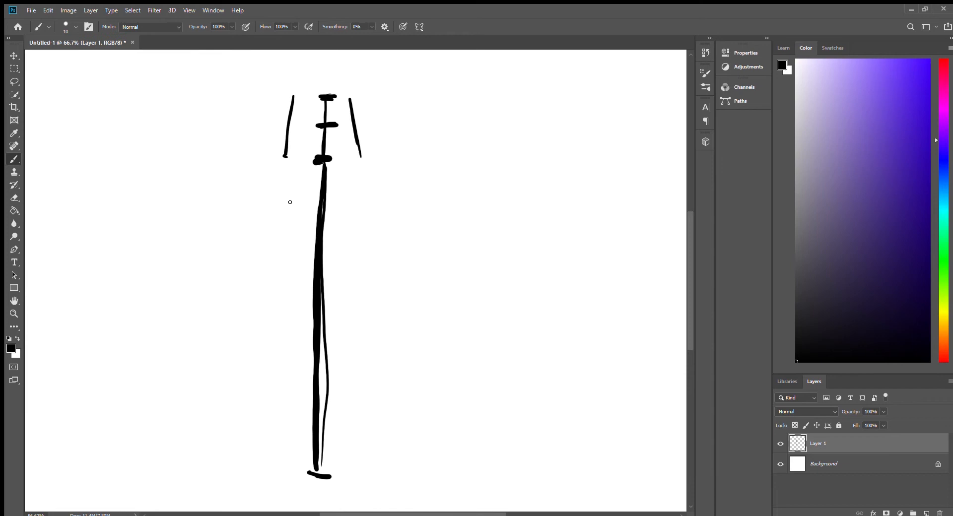
mouse_move(317, 327)
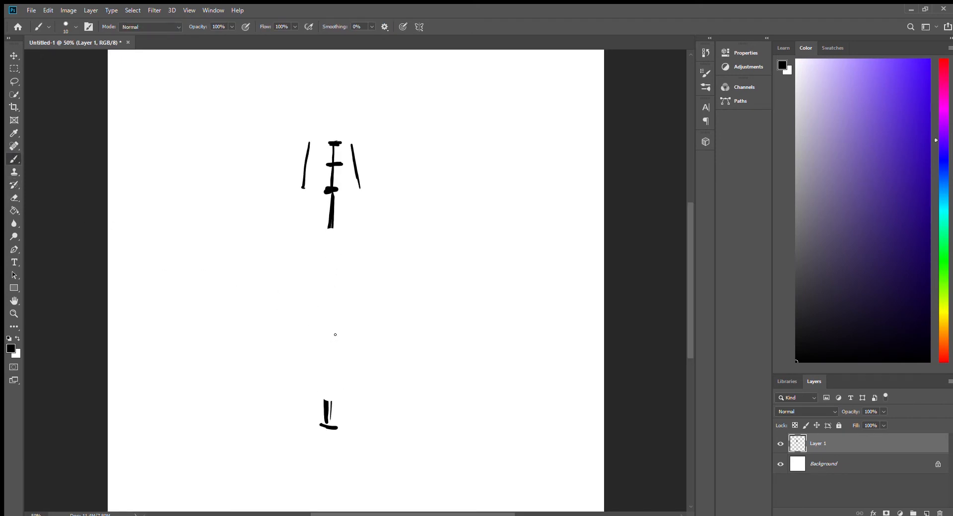
- Place a navel dot midway down and draw a thin centre line toward the feet
left_click(331, 339)
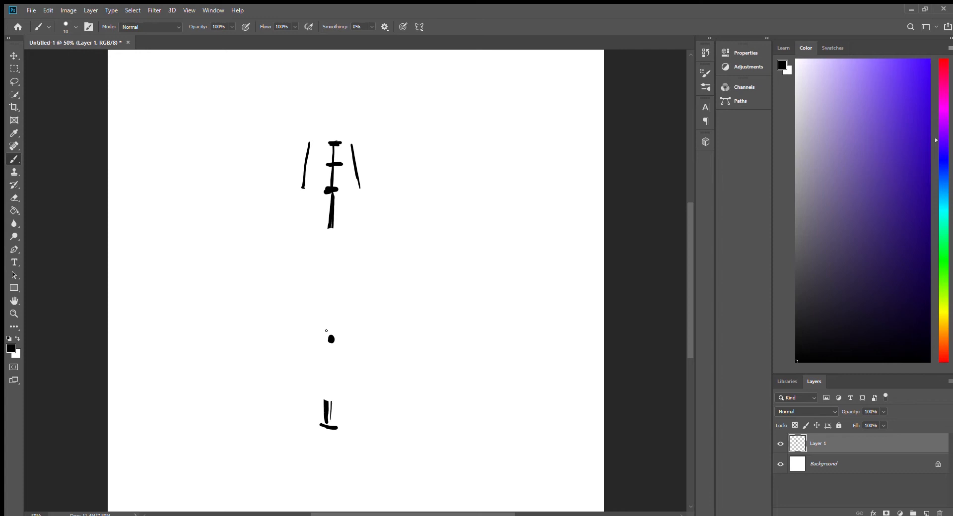
left_click_drag(330, 228, 325, 292)
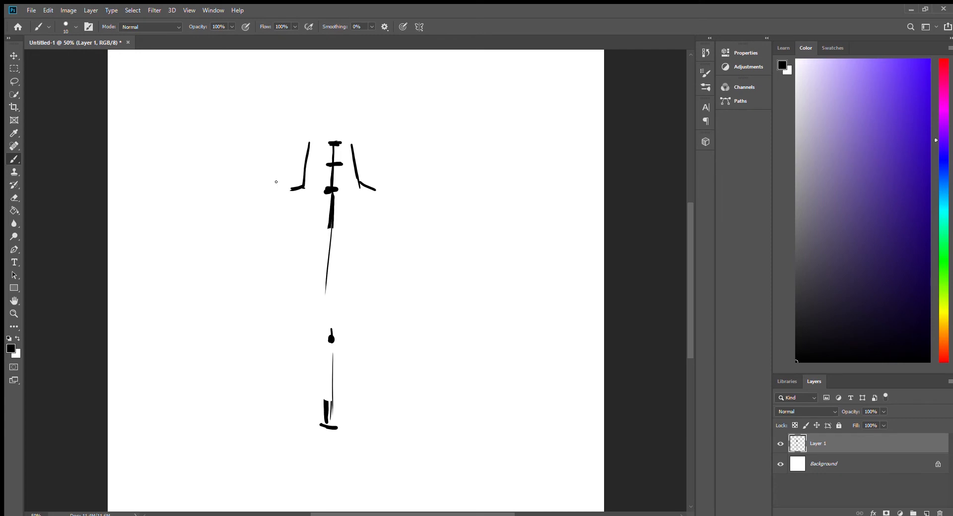
mouse_move(234, 265)
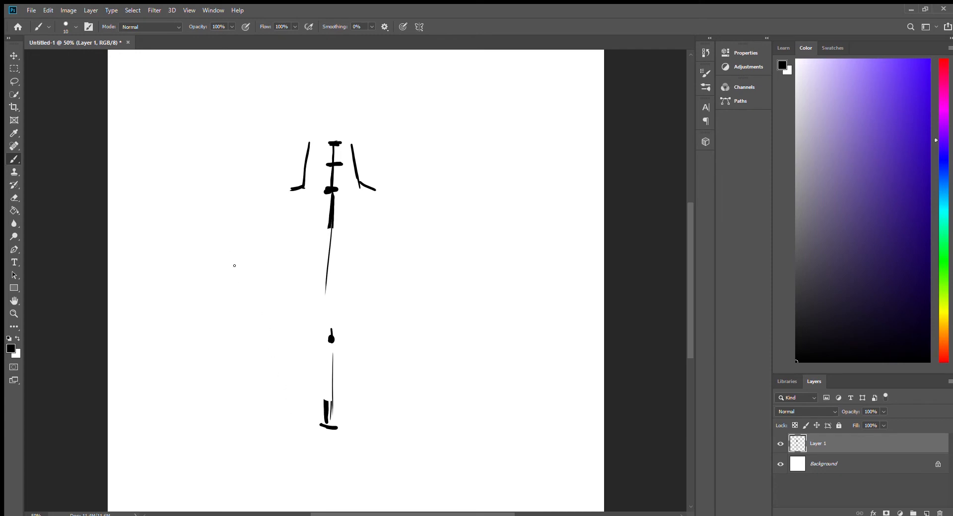
mouse_move(330, 356)
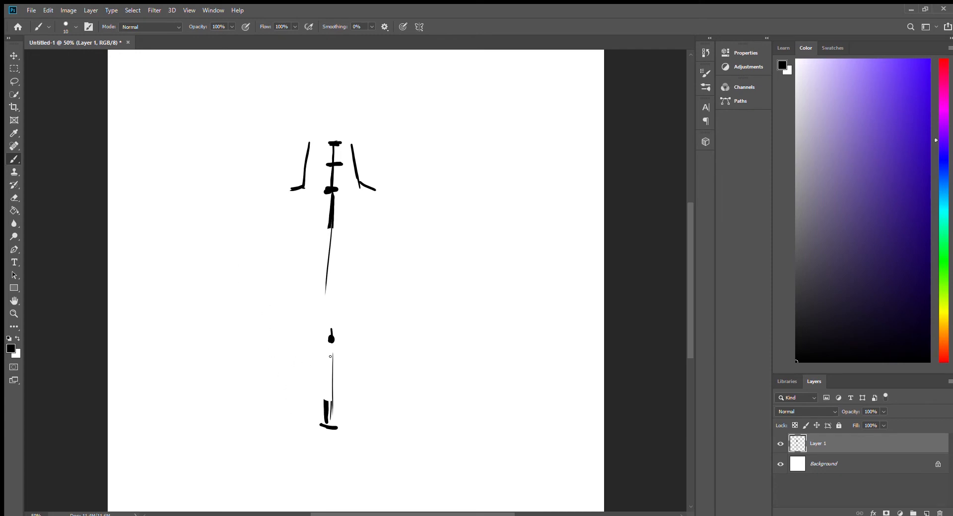
- Paint a low crossing line, then draw the left torso side down to its base
left_click_drag(312, 373, 354, 370)
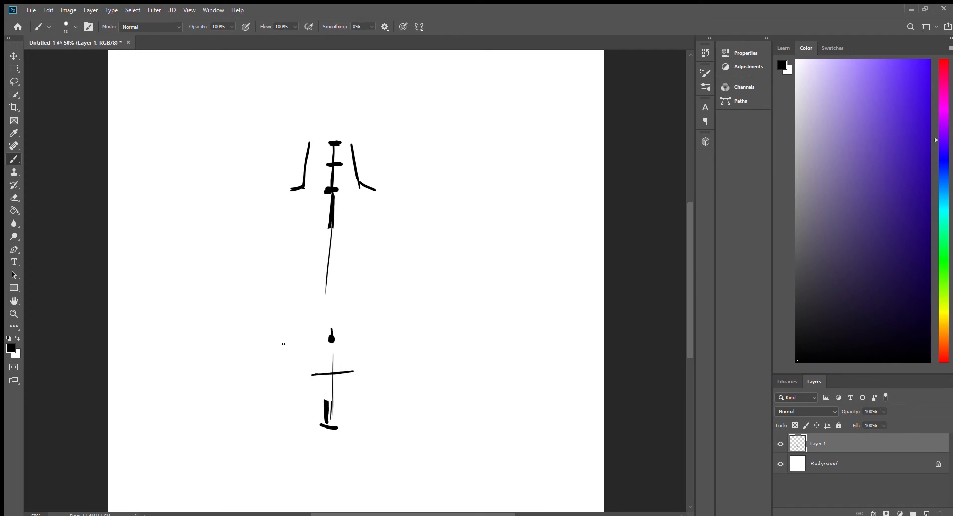
left_click_drag(268, 216, 311, 376)
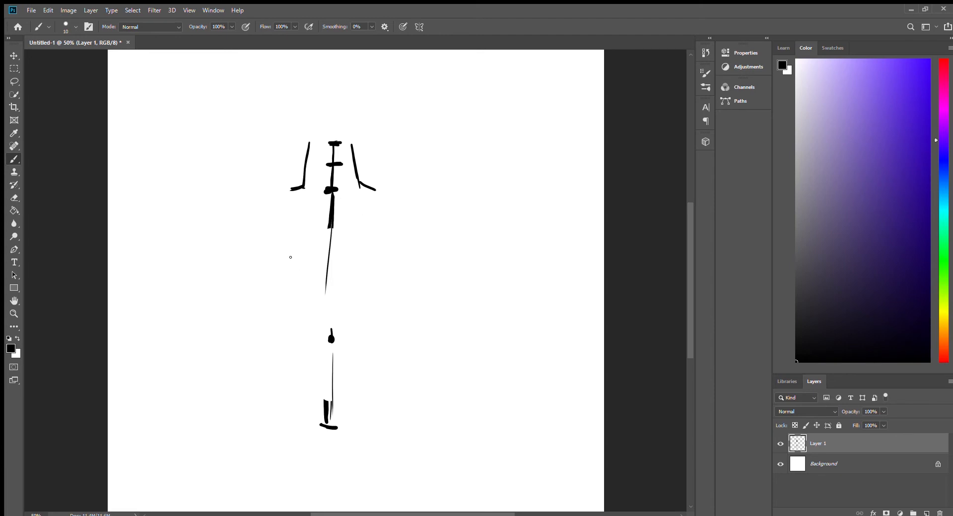
left_click_drag(273, 214, 354, 375)
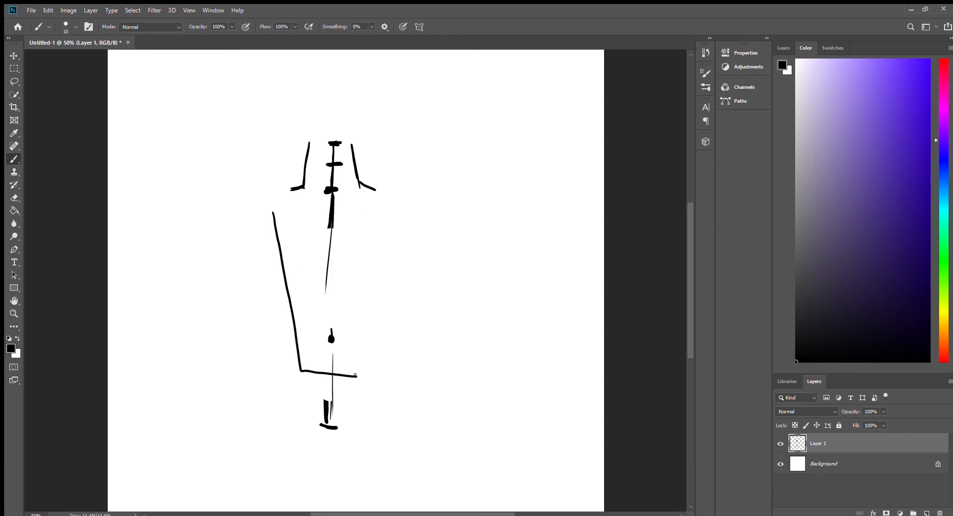
- Paint the right torso side, the shoulder line, the pelvis ball and a shoulder circle
left_click_drag(355, 377, 411, 210)
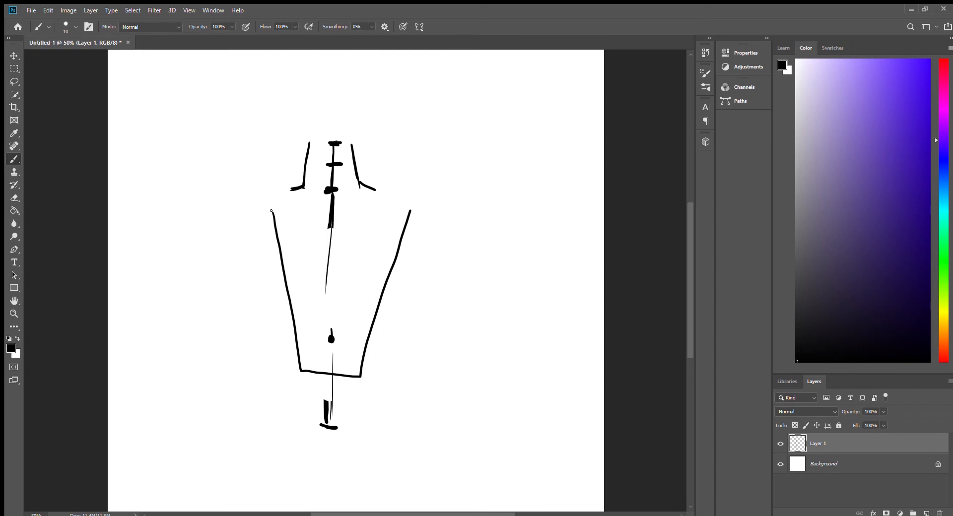
left_click_drag(271, 211, 412, 203)
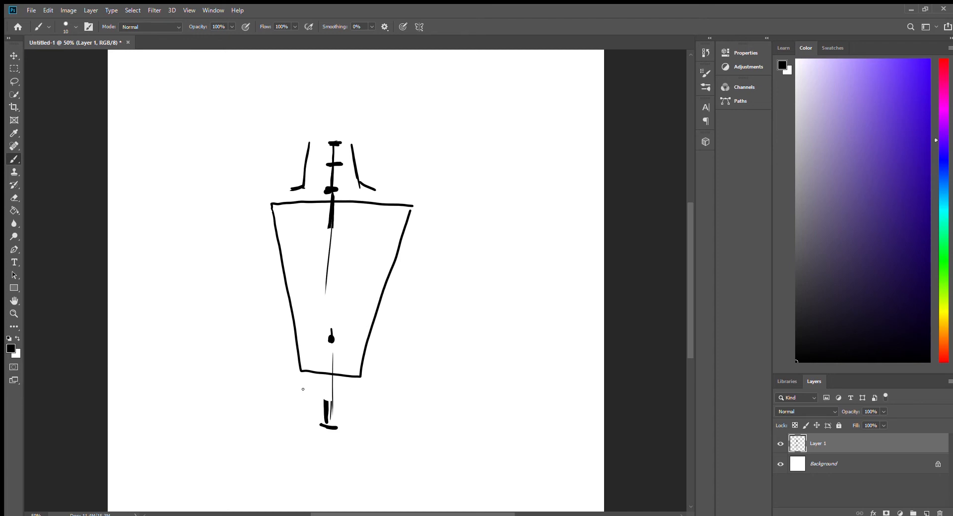
left_click_drag(322, 370, 298, 426)
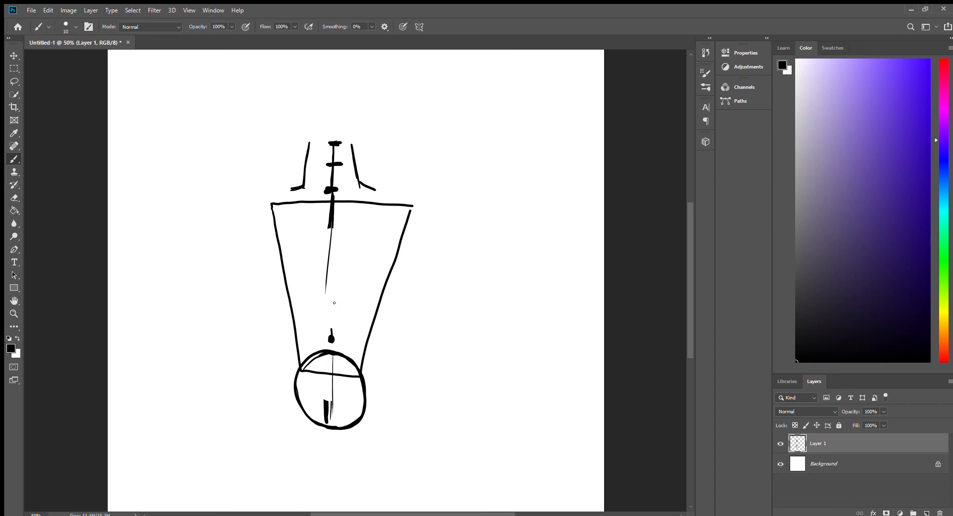
left_click_drag(333, 287, 360, 341)
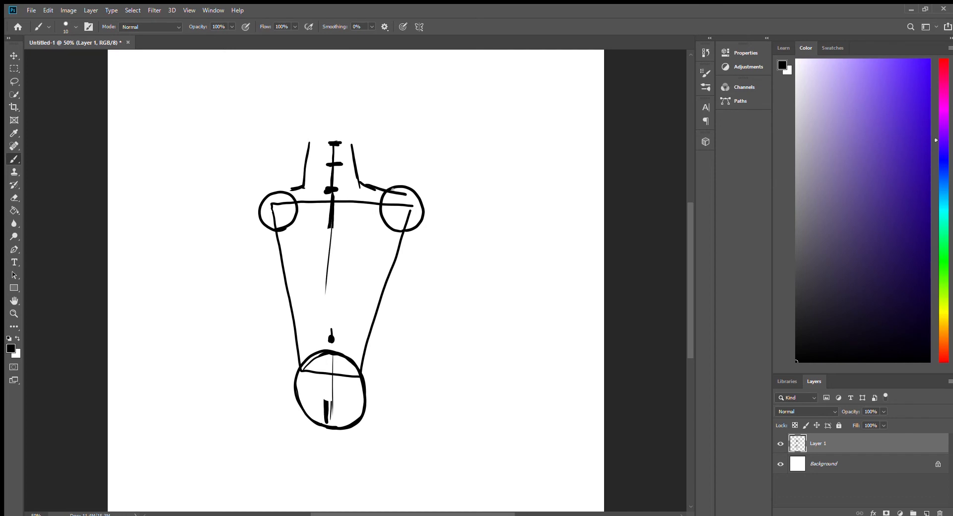
- Add shoulder circles, upper arms, the left forearm and a trial arrow beside the right arm
left_click_drag(398, 219, 452, 301)
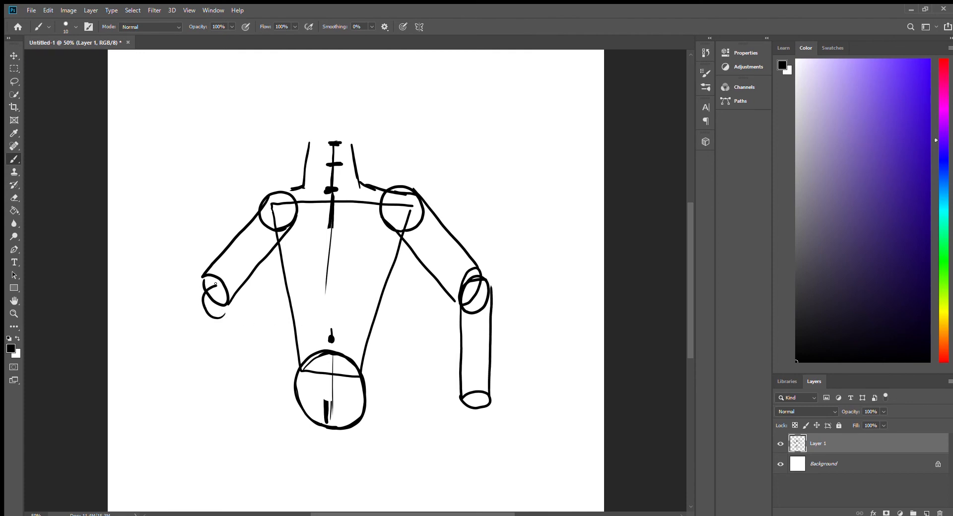
left_click_drag(216, 298, 205, 404)
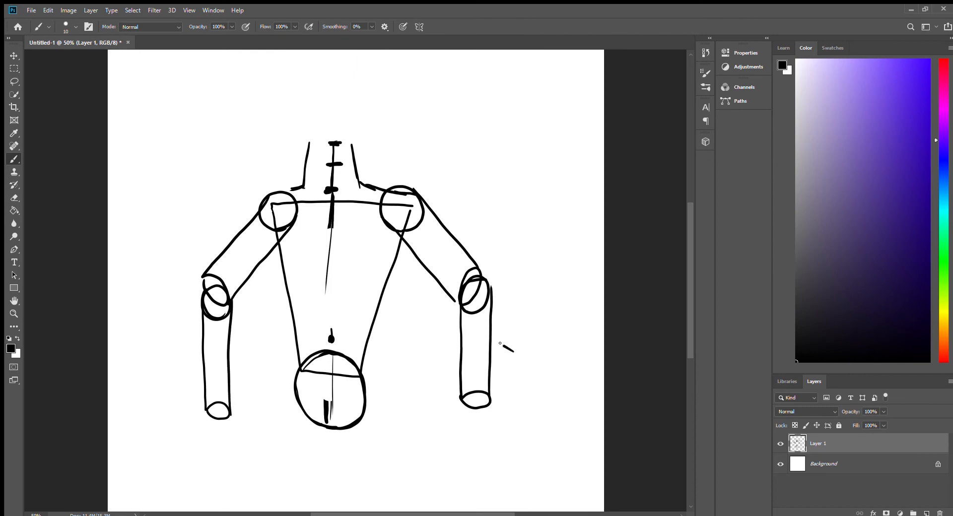
left_click_drag(495, 257, 503, 352)
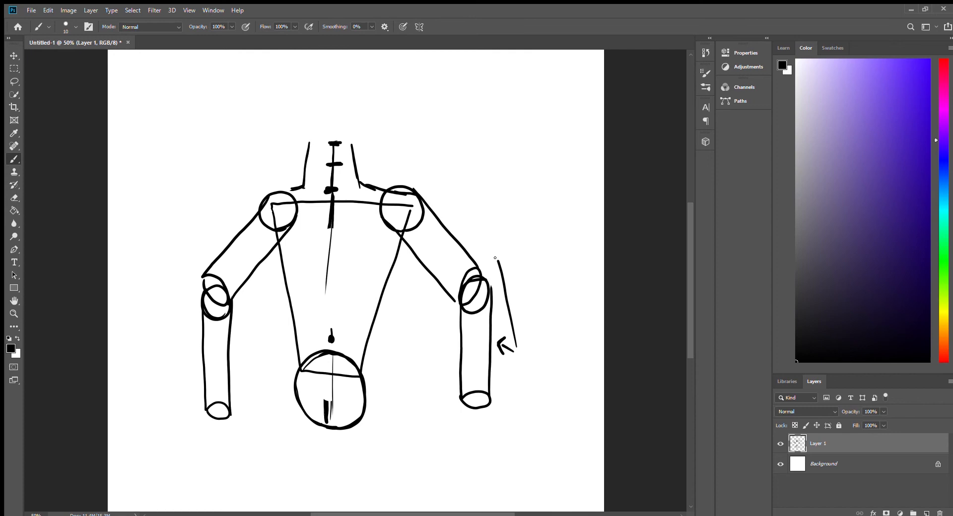
left_click_drag(492, 261, 480, 246)
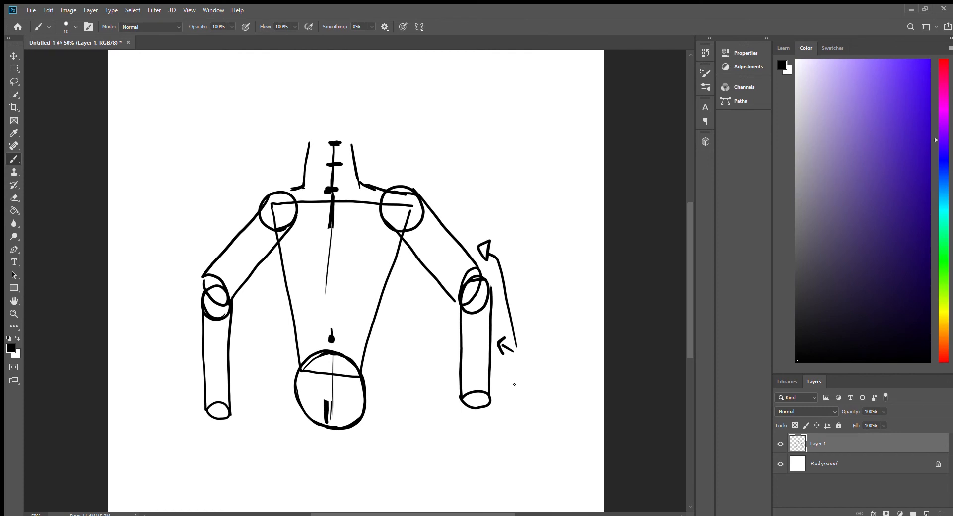
left_click_drag(538, 328, 550, 431)
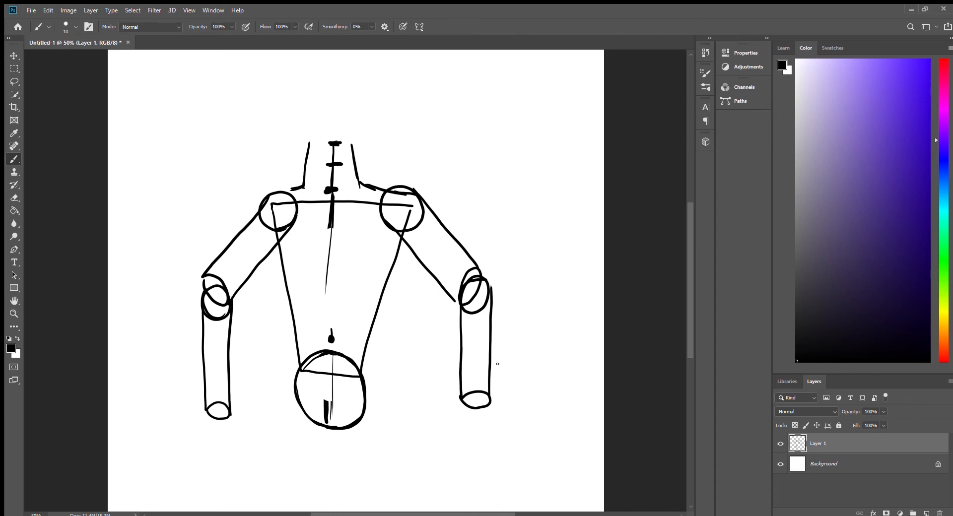
mouse_move(455, 406)
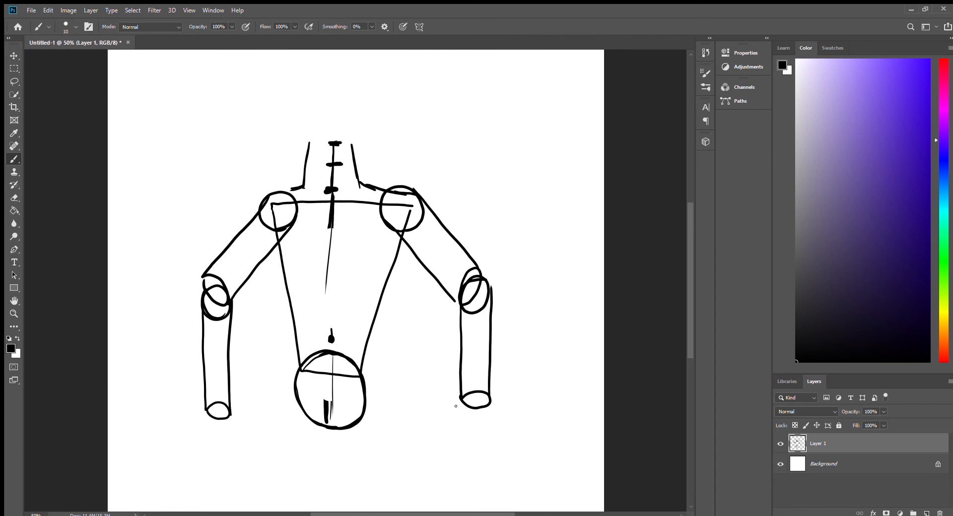
- Add wrist ellipses below the forearms and sketch a ground line across the bottom
left_click_drag(455, 405, 492, 440)
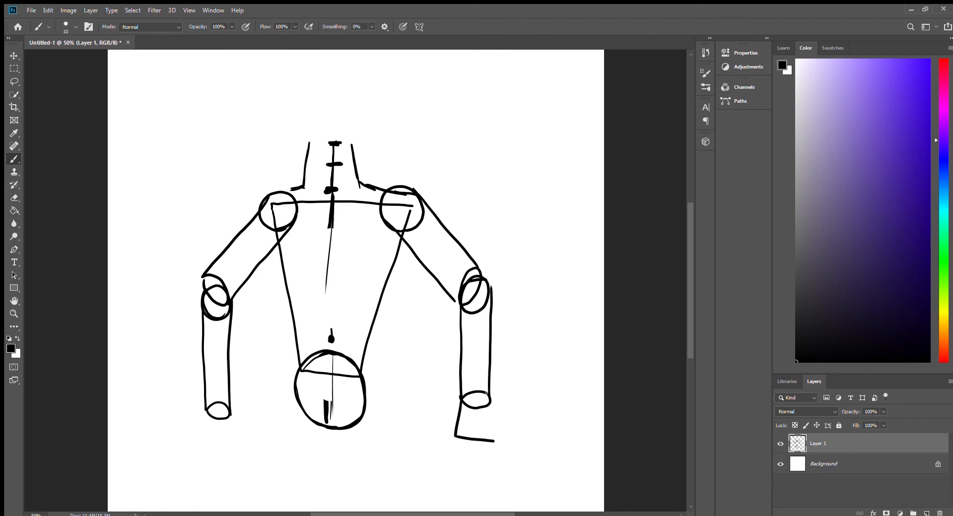
left_click_drag(208, 410, 201, 450)
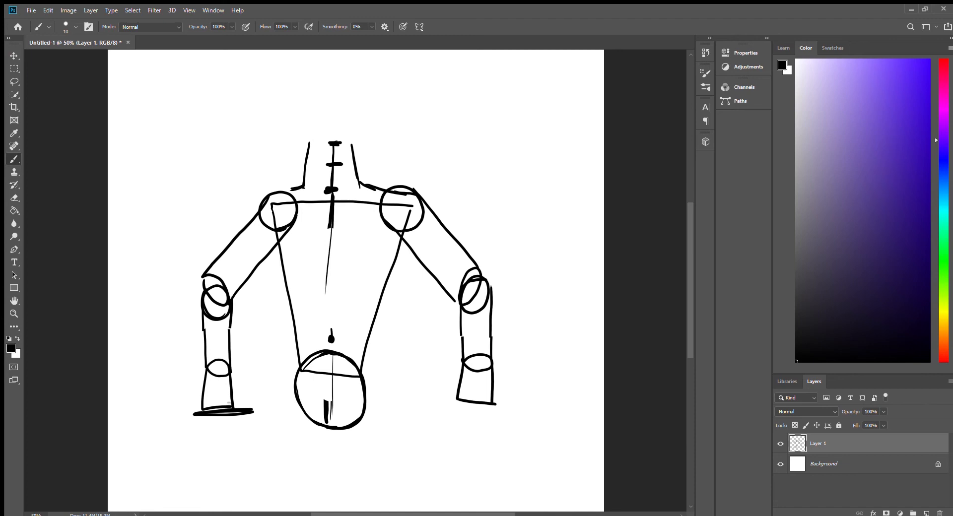
left_click_drag(263, 410, 376, 409)
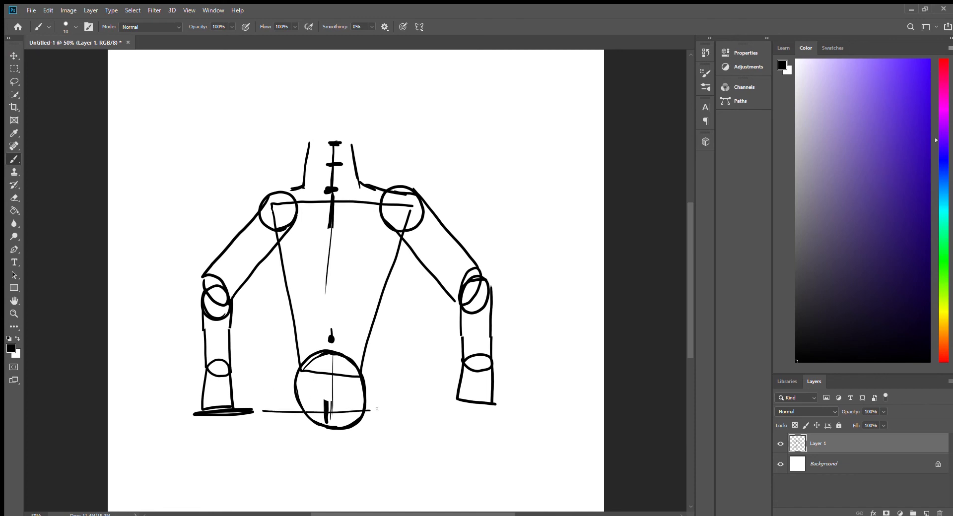
left_click_drag(265, 409, 501, 412)
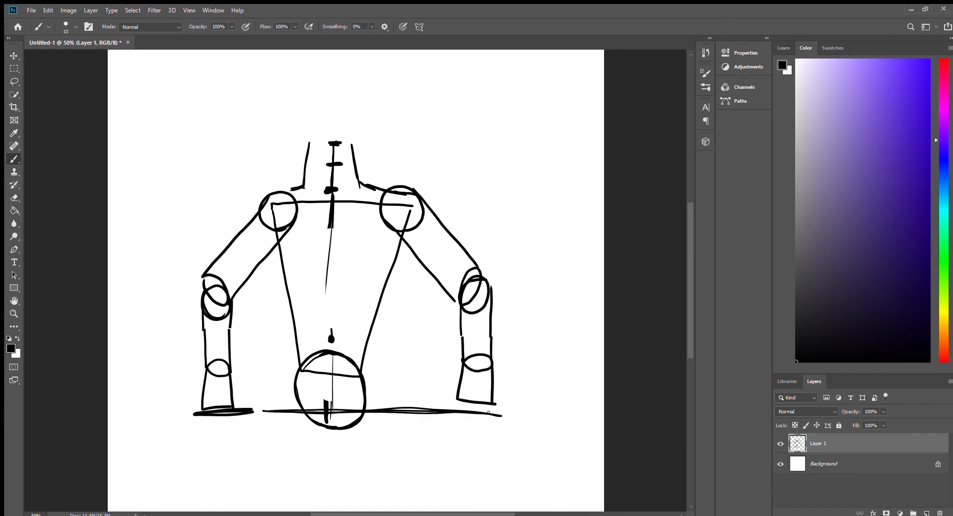
left_click_drag(328, 414, 517, 414)
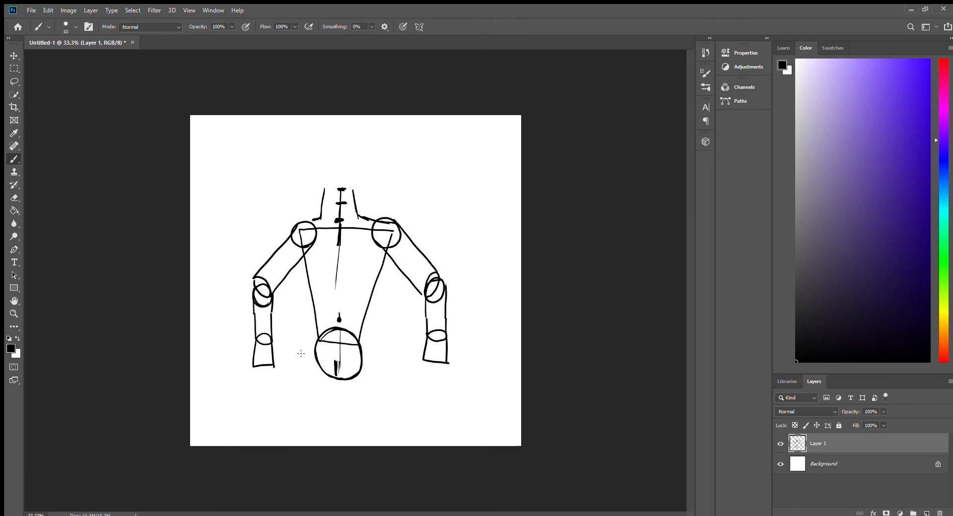
mouse_move(309, 357)
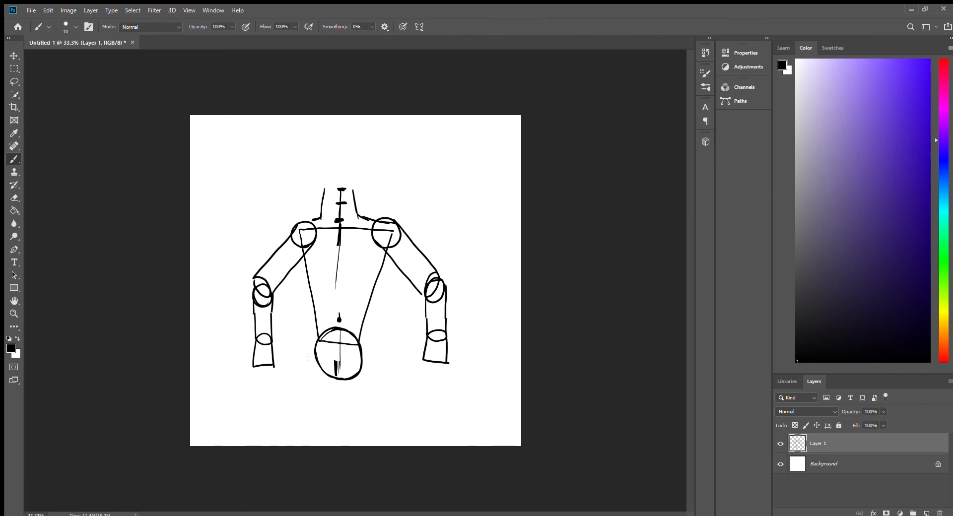
- Draw a pelvis stroke, the curved lower hip line, the slanted right hip side and a left-hip oval
left_click_drag(299, 354, 351, 362)
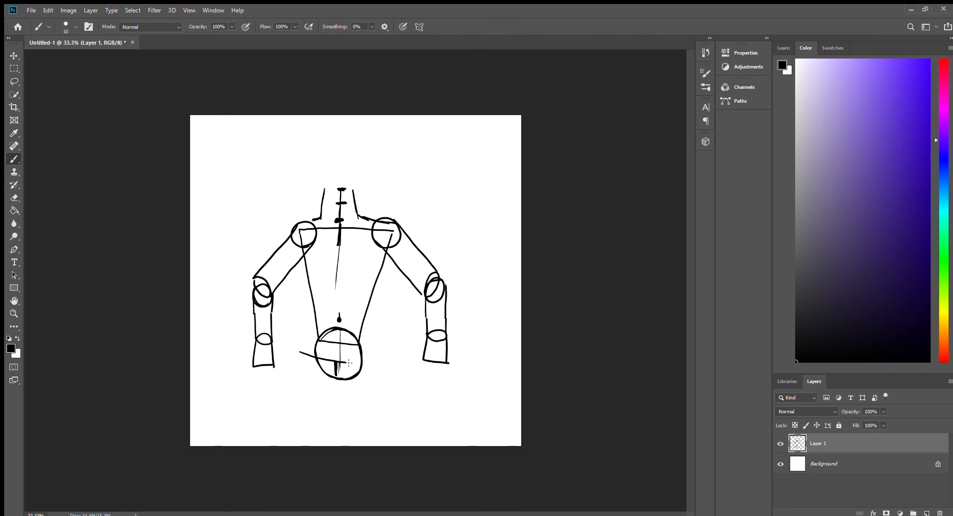
left_click_drag(301, 356, 389, 357)
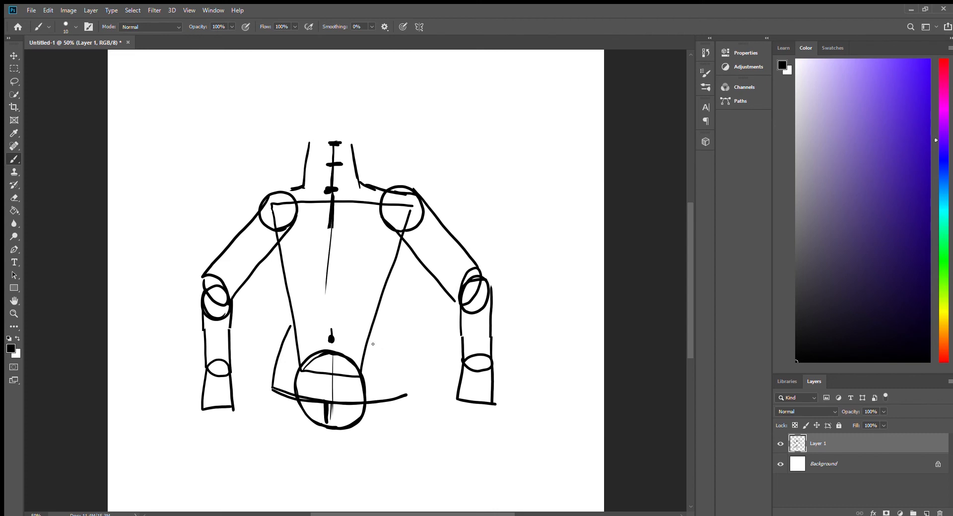
mouse_move(396, 391)
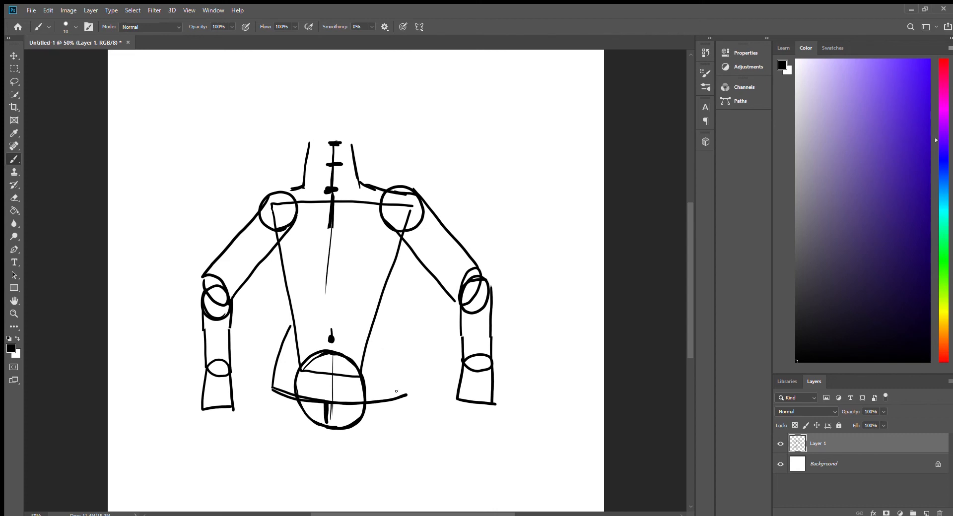
left_click_drag(388, 357, 395, 392)
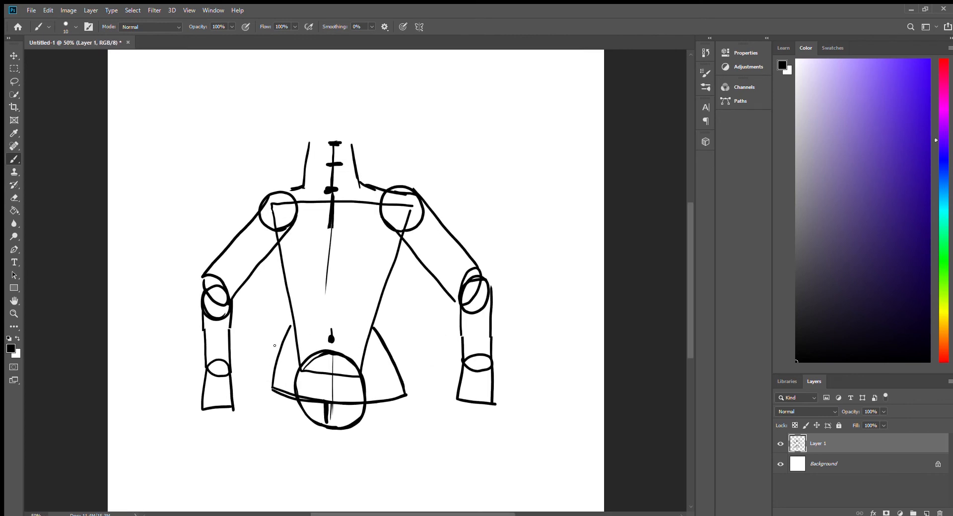
left_click_drag(286, 334, 297, 389)
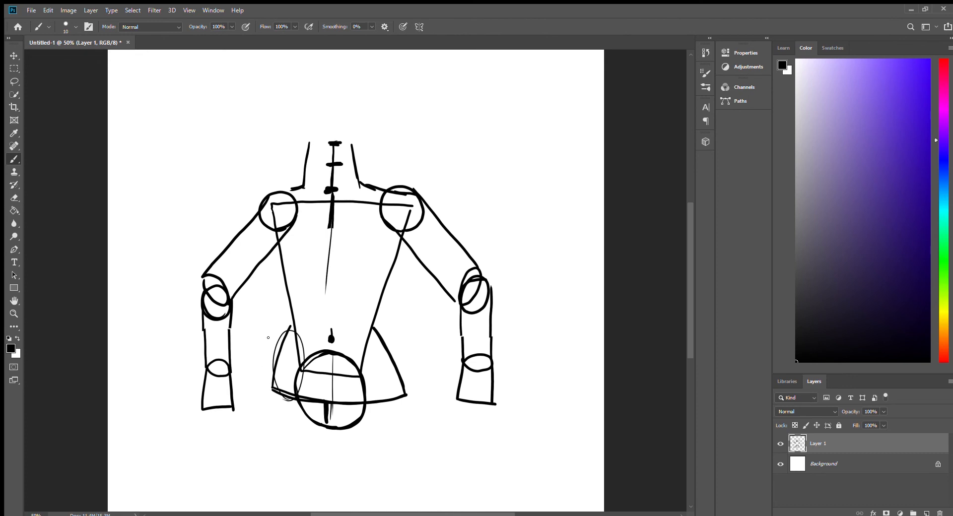
mouse_move(371, 381)
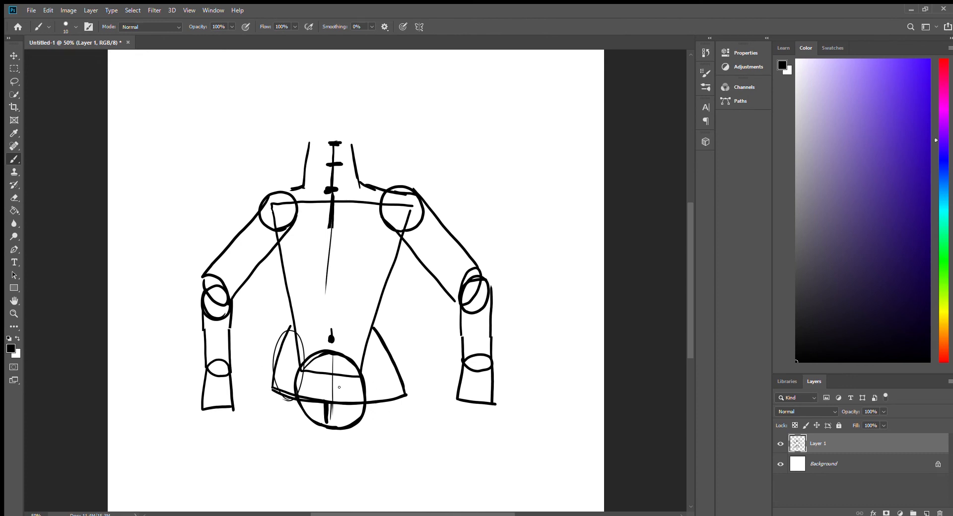
- Outline both thighs and extend the inner lines of the left and right legs
key("ctrl+-")
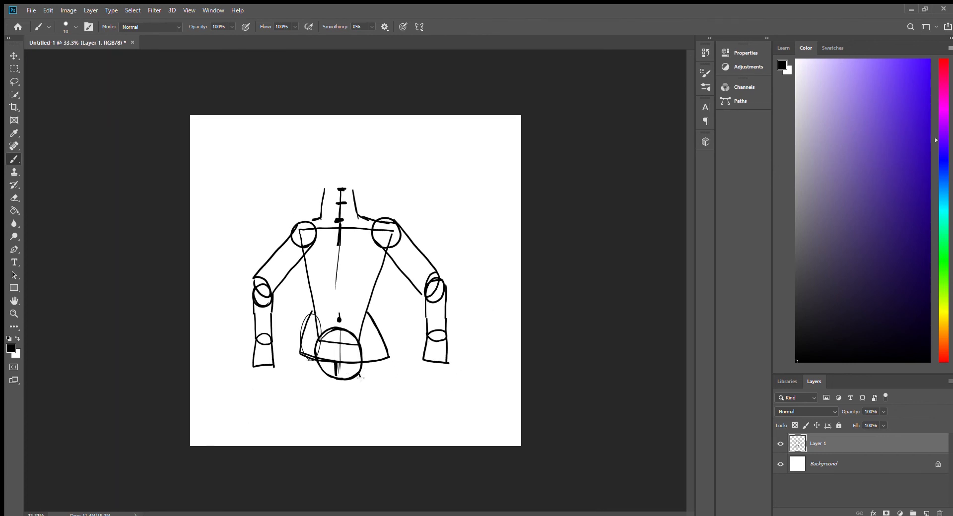
left_click_drag(341, 377, 384, 424)
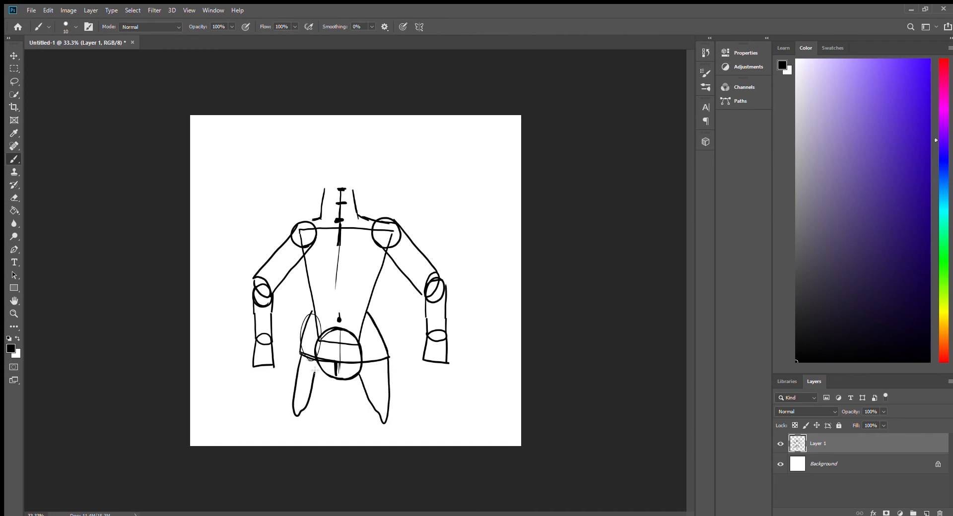
left_click(14, 55)
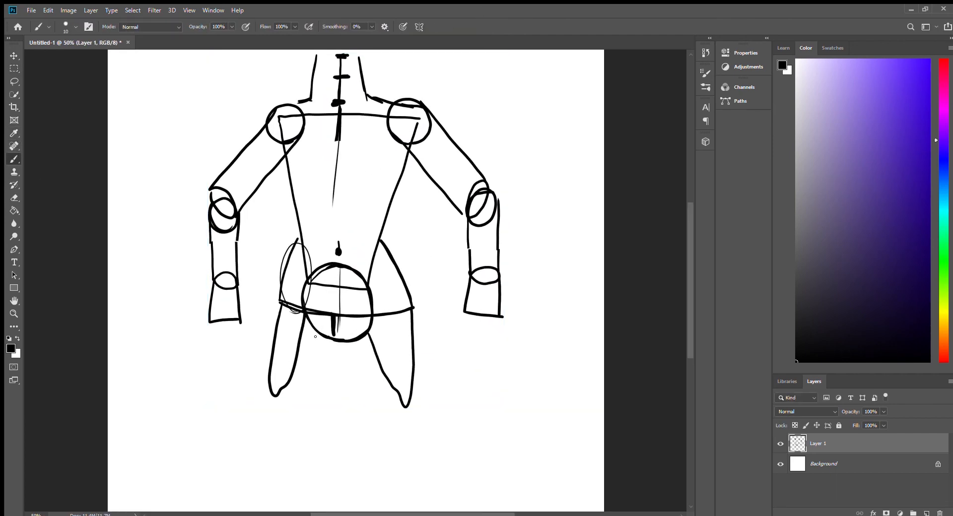
left_click_drag(336, 336, 311, 400)
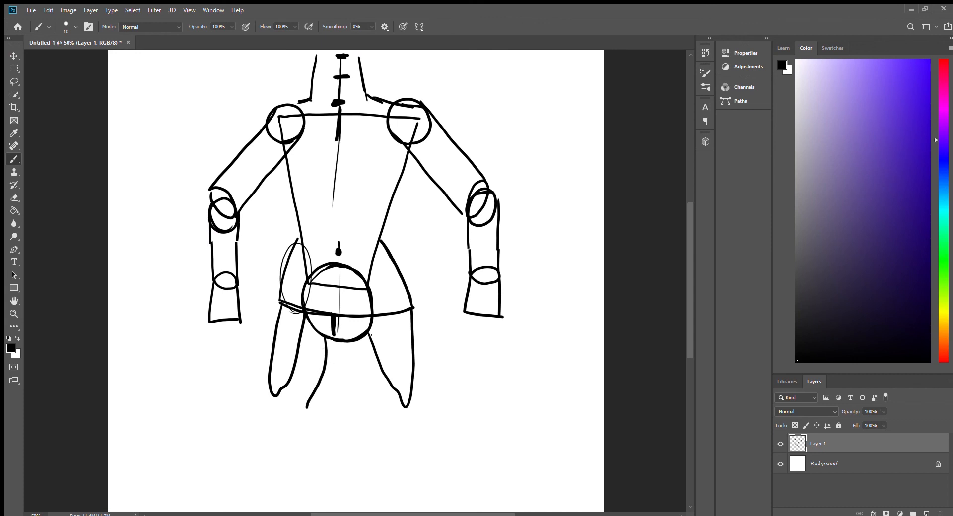
left_click_drag(369, 334, 379, 416)
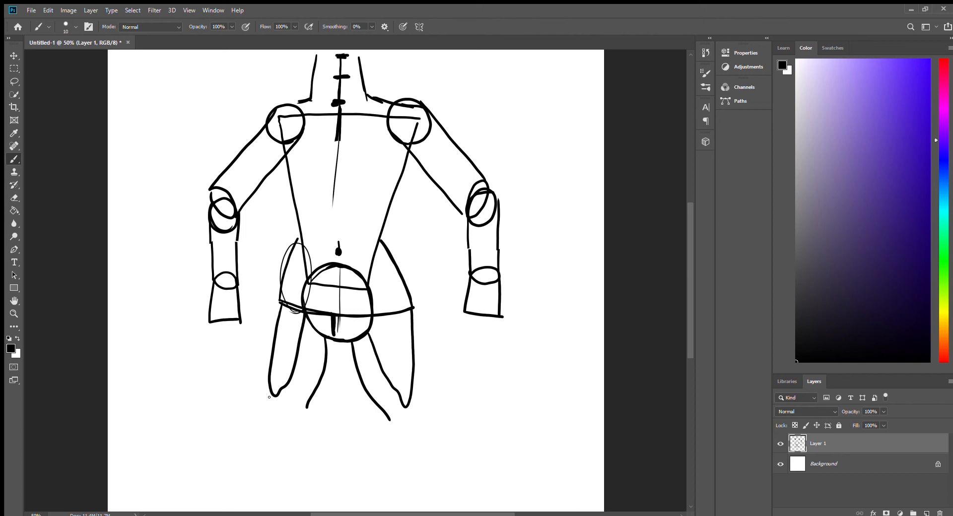
- Add an arrow pointing at the right elbow and draw both lower legs
left_click_drag(497, 190, 536, 178)
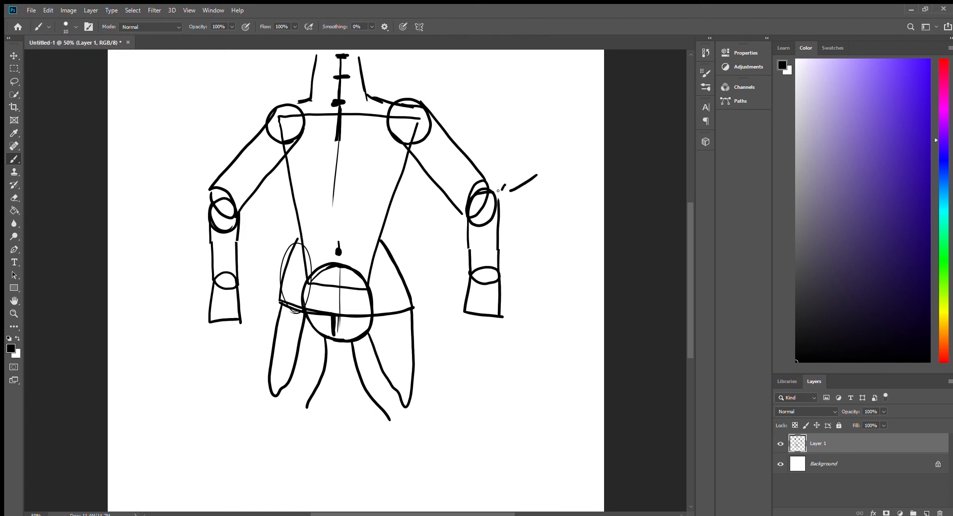
left_click_drag(401, 401, 398, 444)
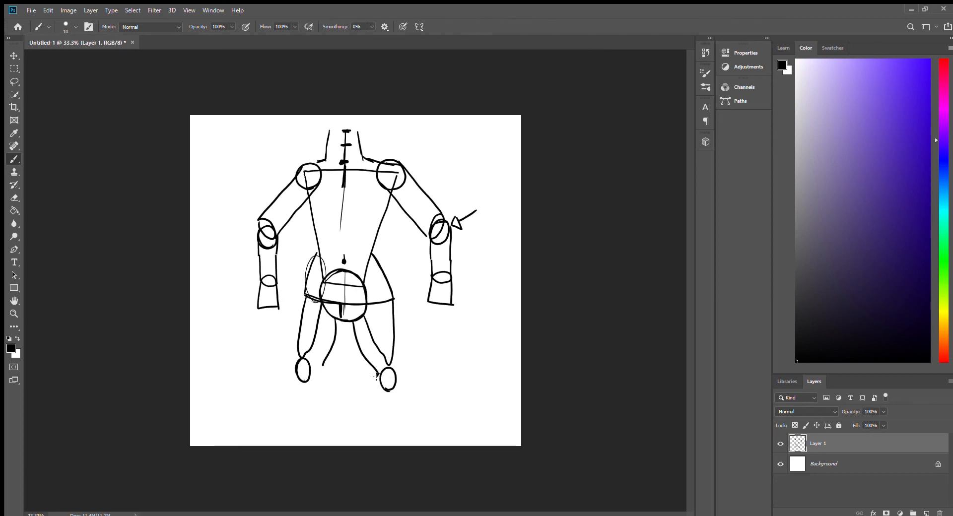
left_click_drag(382, 383, 389, 434)
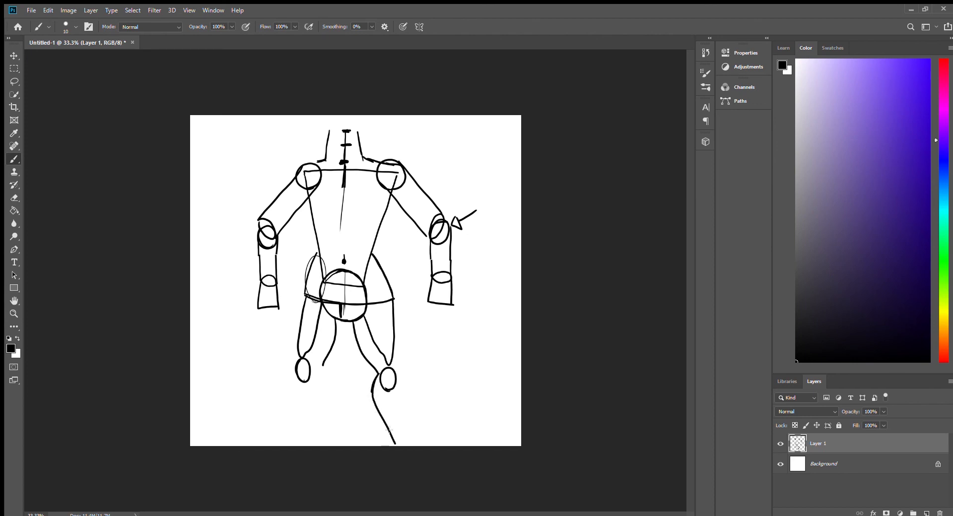
left_click_drag(395, 368, 404, 437)
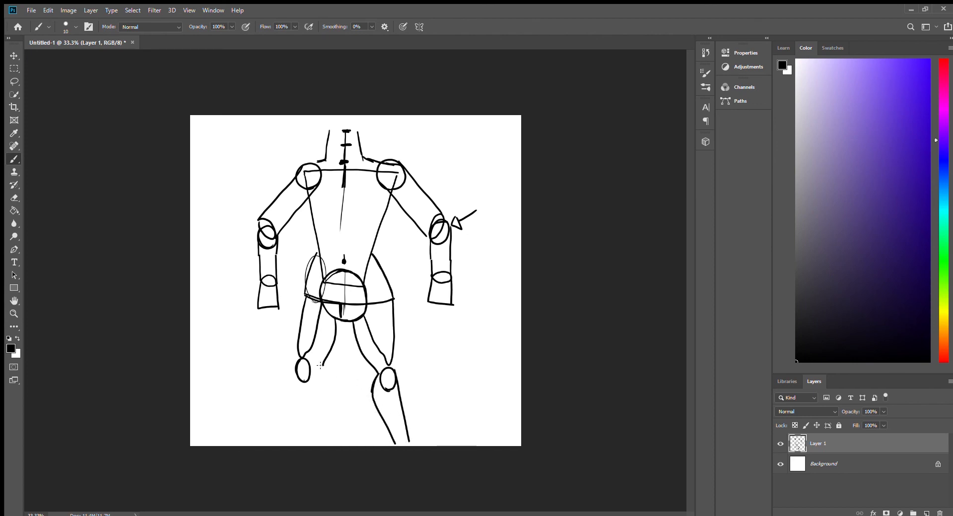
left_click_drag(306, 353, 309, 438)
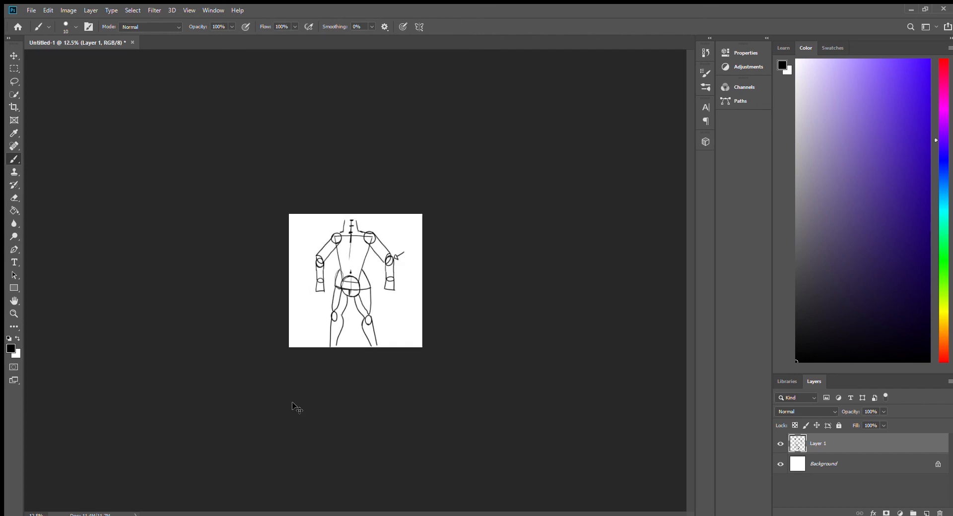
left_click(14, 55)
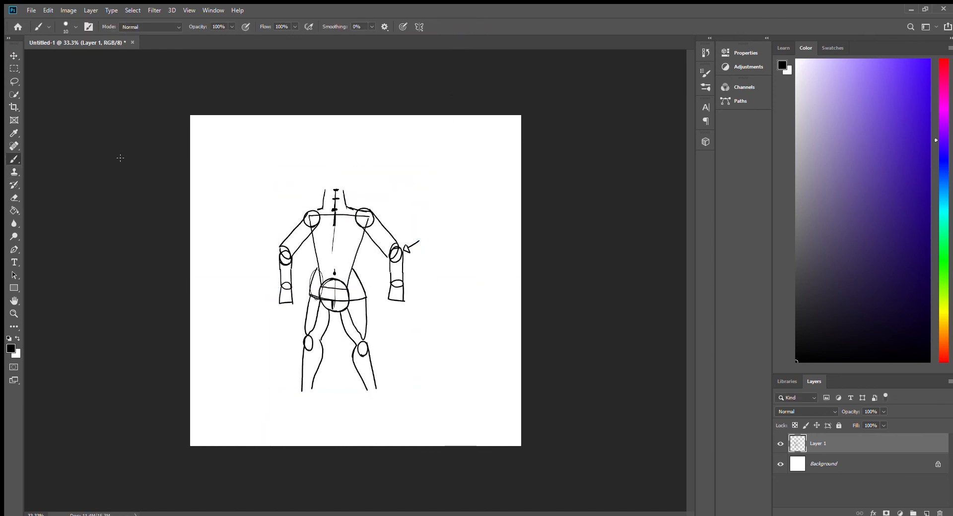
key("ctrl+plus")
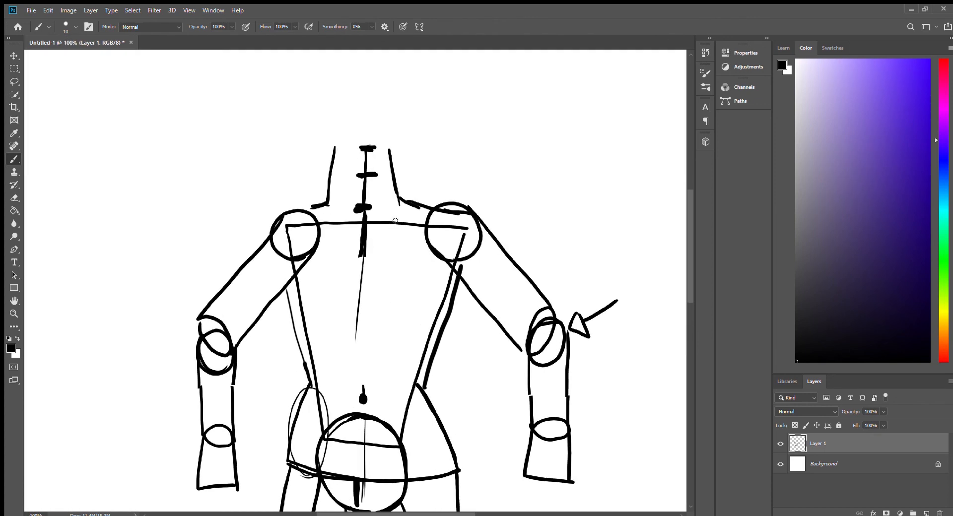
- Draw the tapered face trapezoid above the neck, closing its top edge
scroll("down", 3)
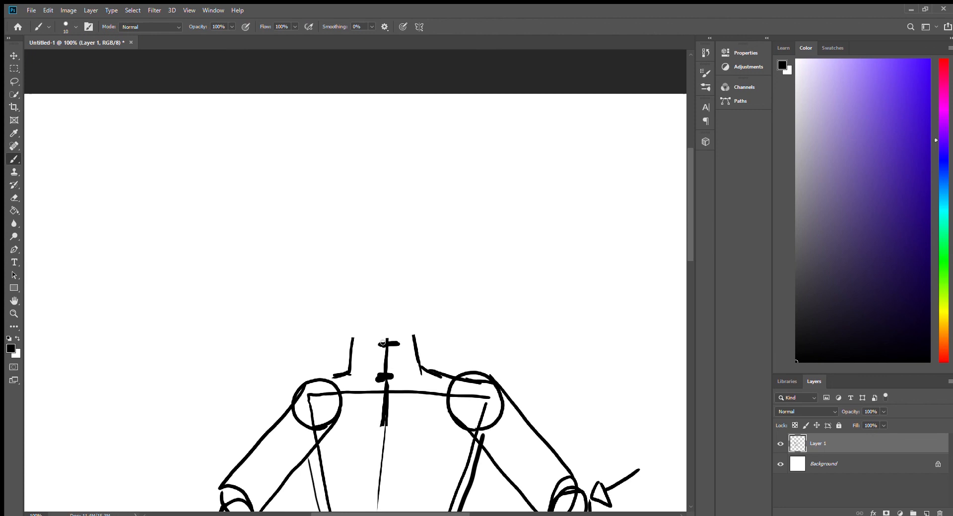
left_click_drag(330, 302, 382, 341)
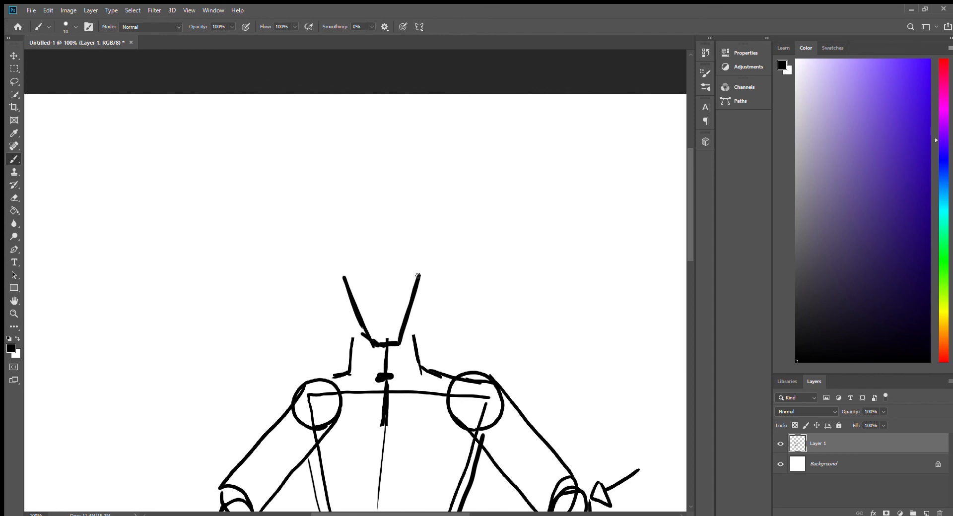
left_click_drag(346, 279, 419, 280)
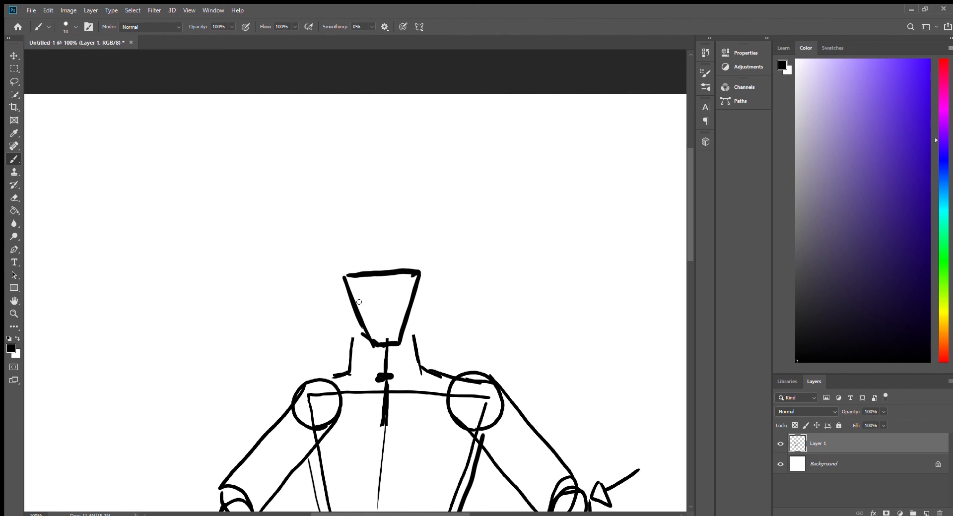
- Draw the rounded skull outline around the face and strengthen the neck lines to the shoulders
left_click_drag(357, 303, 394, 202)
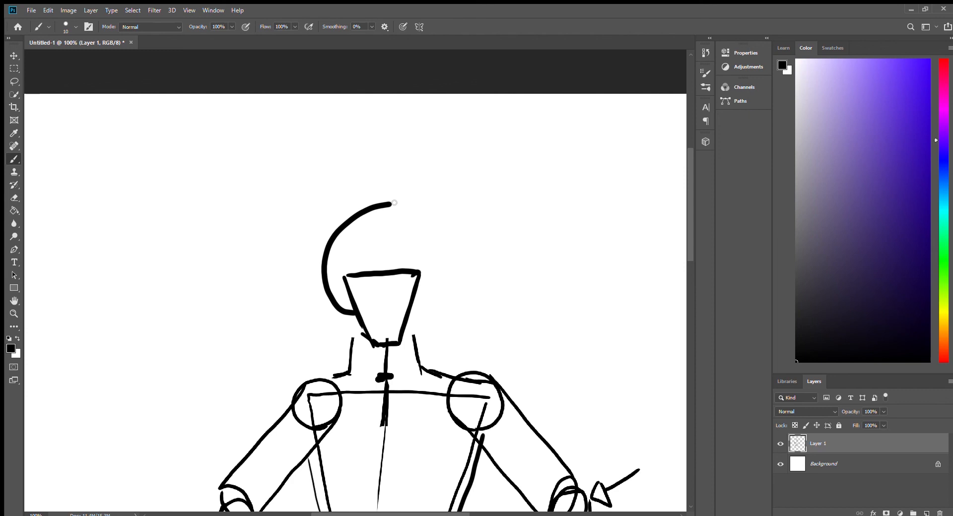
left_click_drag(394, 202, 413, 310)
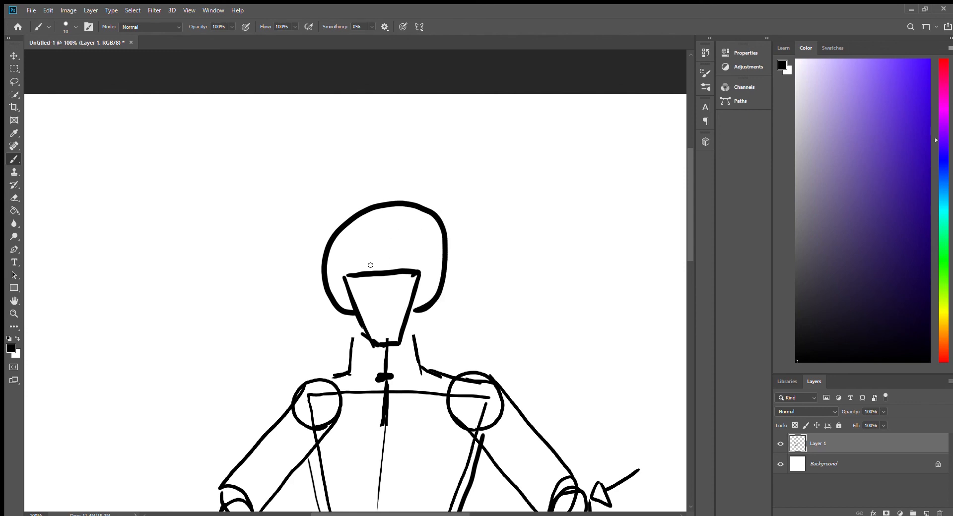
left_click(404, 254)
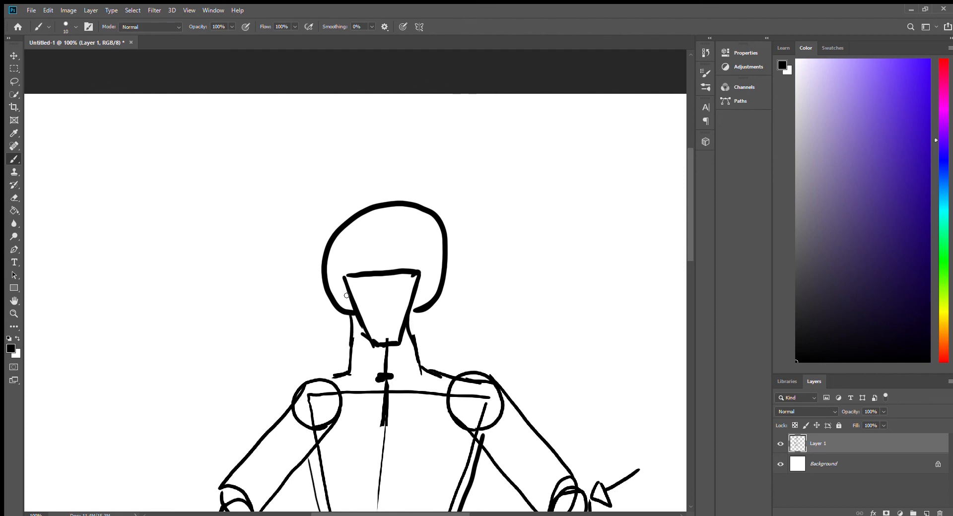
left_click_drag(339, 281, 401, 346)
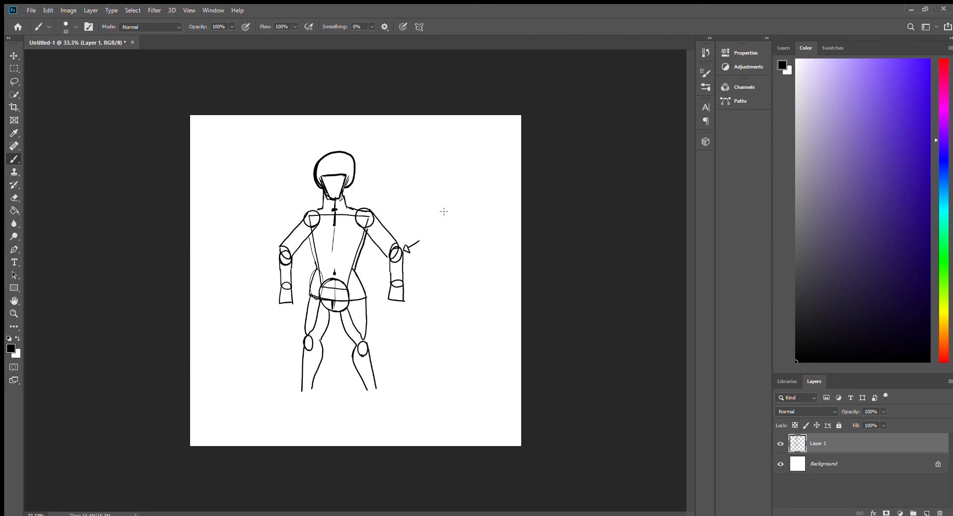
mouse_move(462, 386)
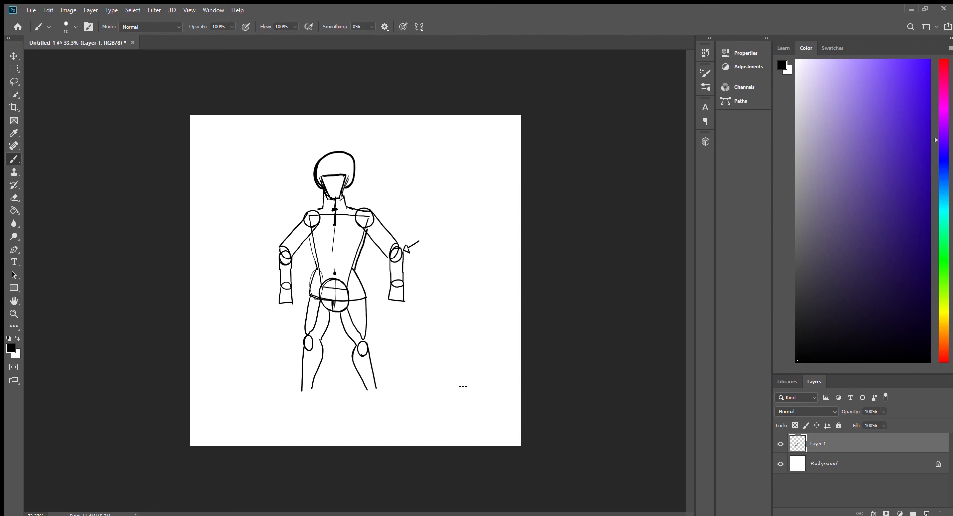
mouse_move(435, 332)
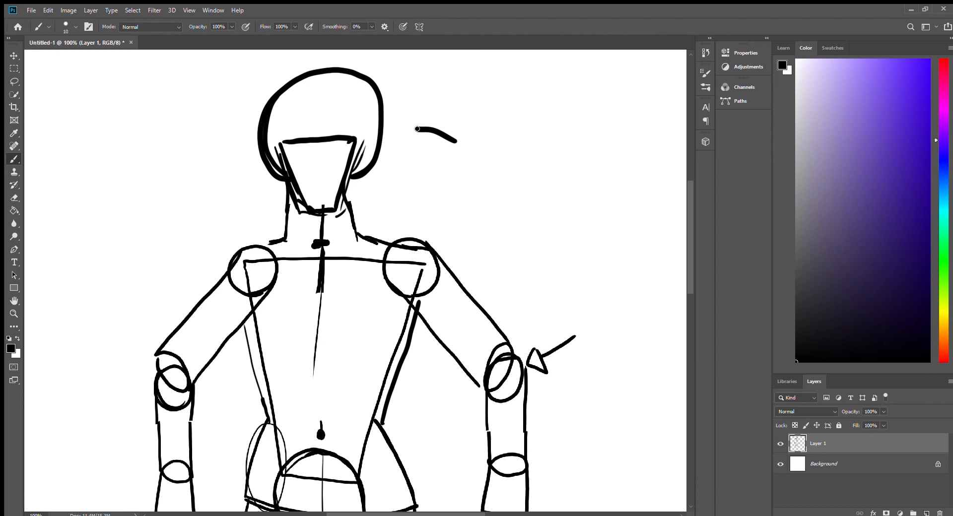
- Extend the annotation arrow stroke beside the head
left_click_drag(539, 242, 503, 308)
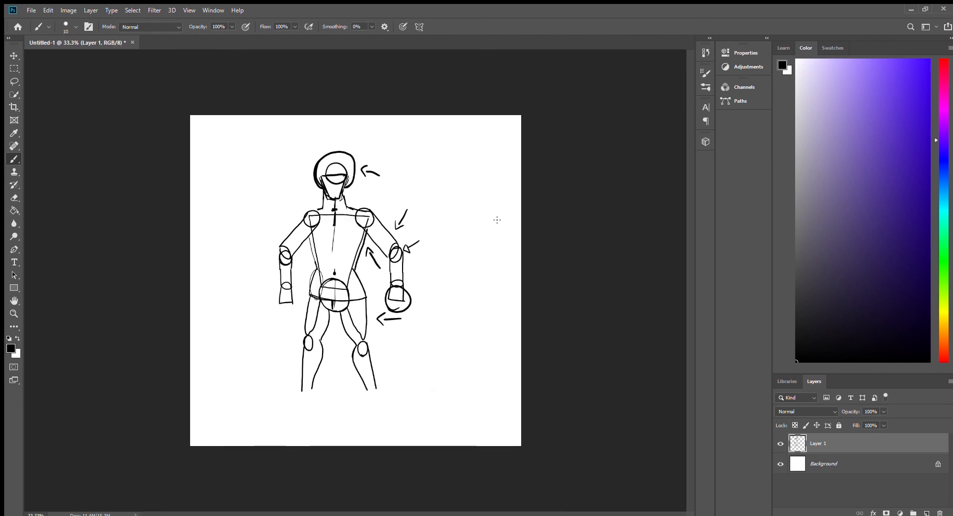
mouse_move(485, 228)
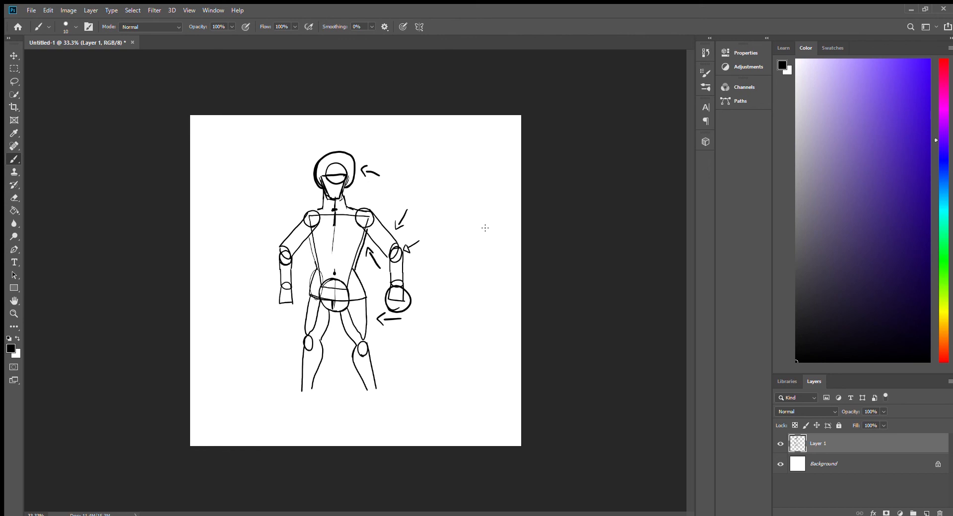